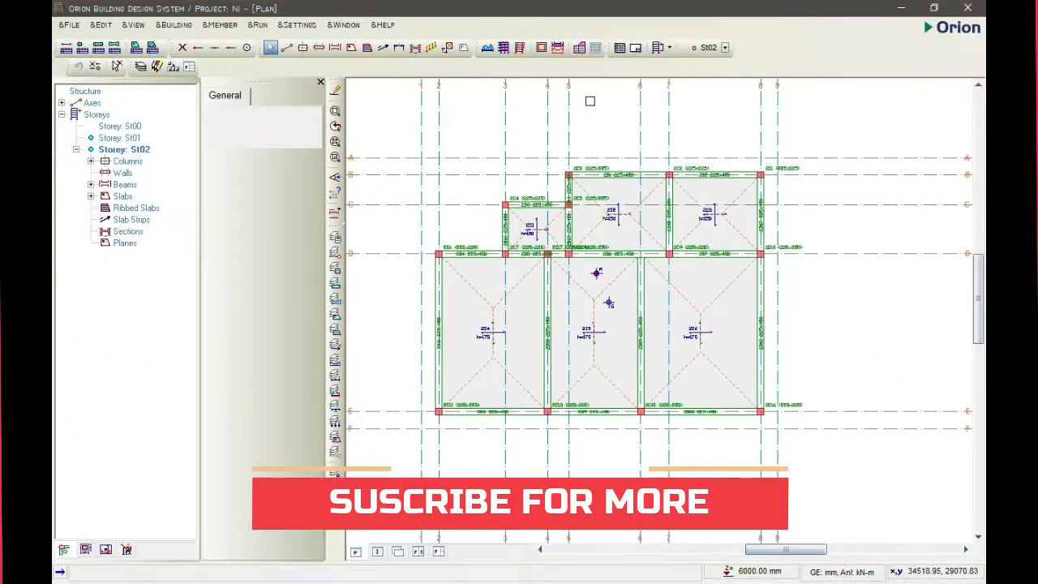
Step: Open Run > Building Analysis, review the Model Export and Reports tabs, and return to Pre-Analysis
click(297, 25)
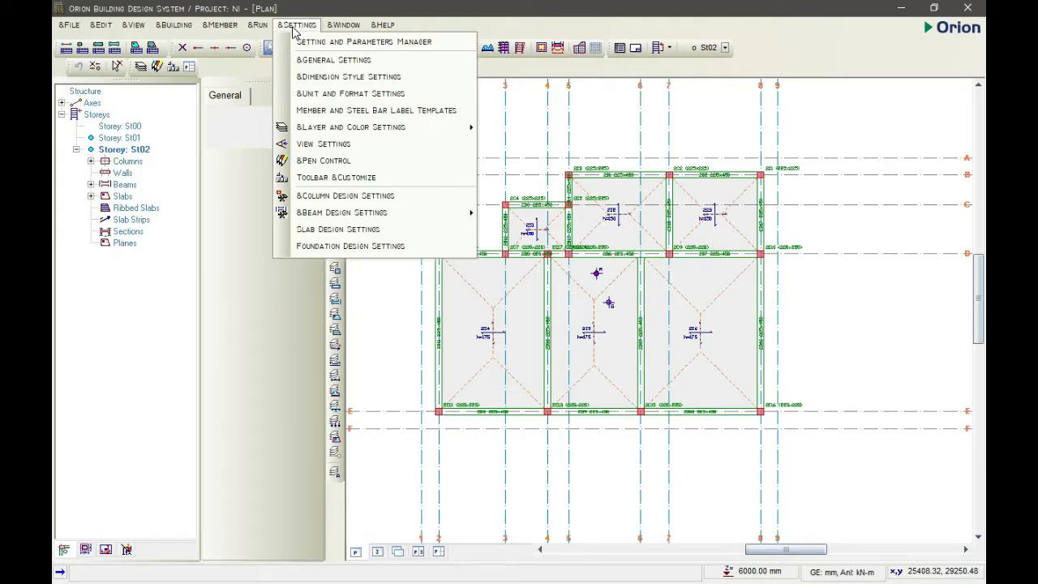
click(258, 24)
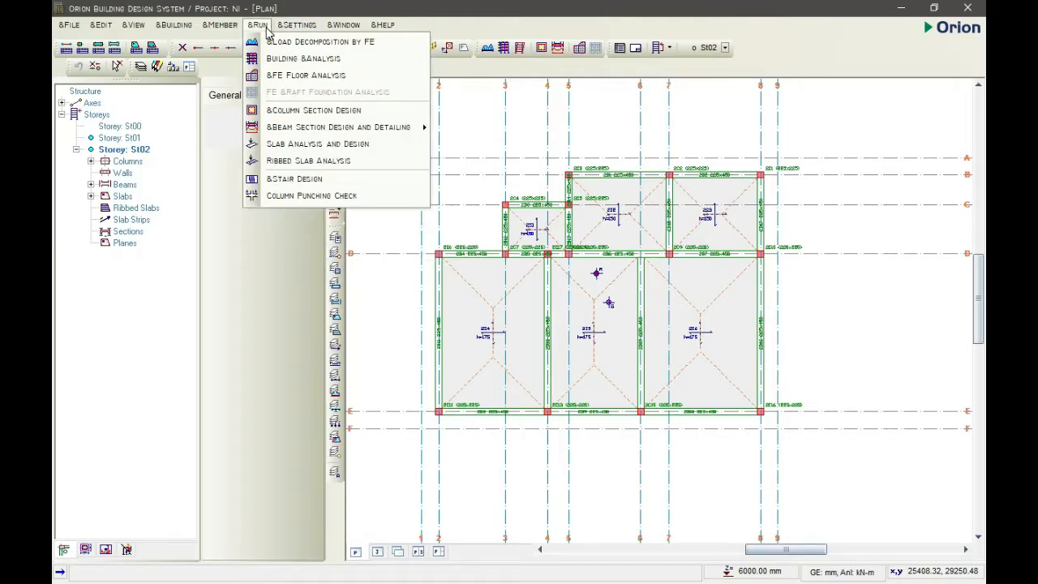
mouse_move(305, 58)
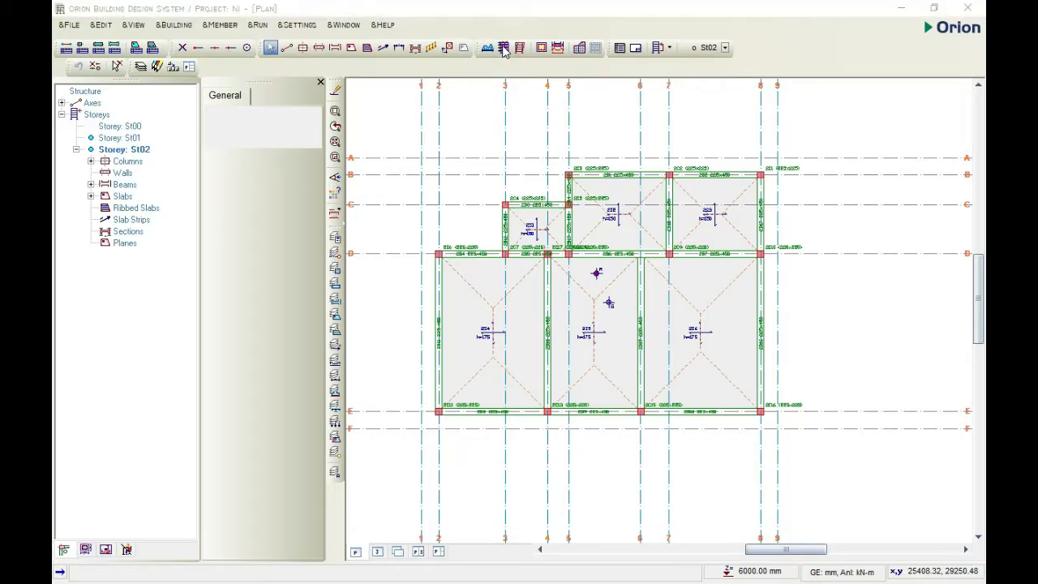
click(502, 47)
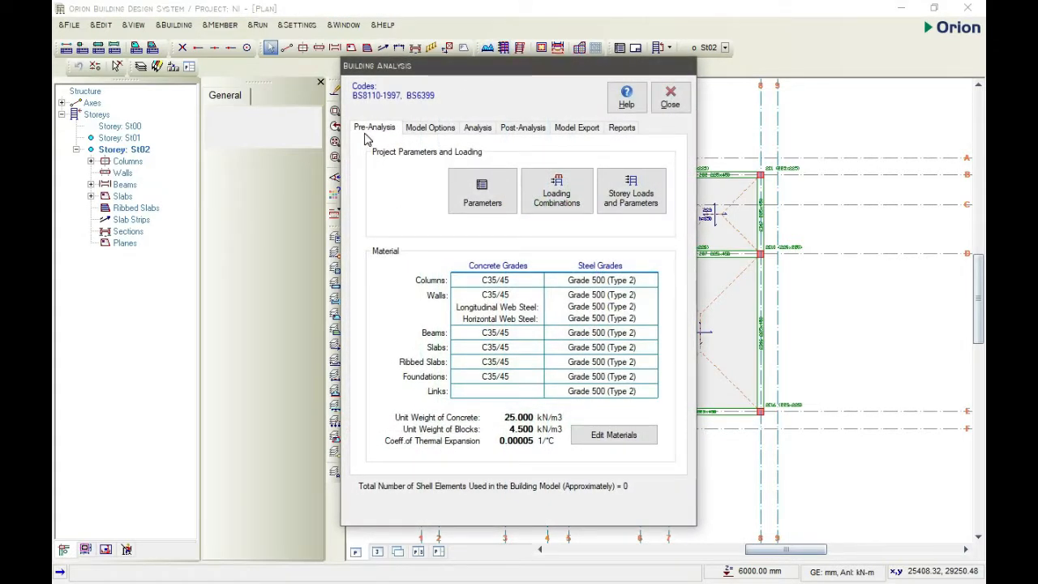
mouse_move(441, 130)
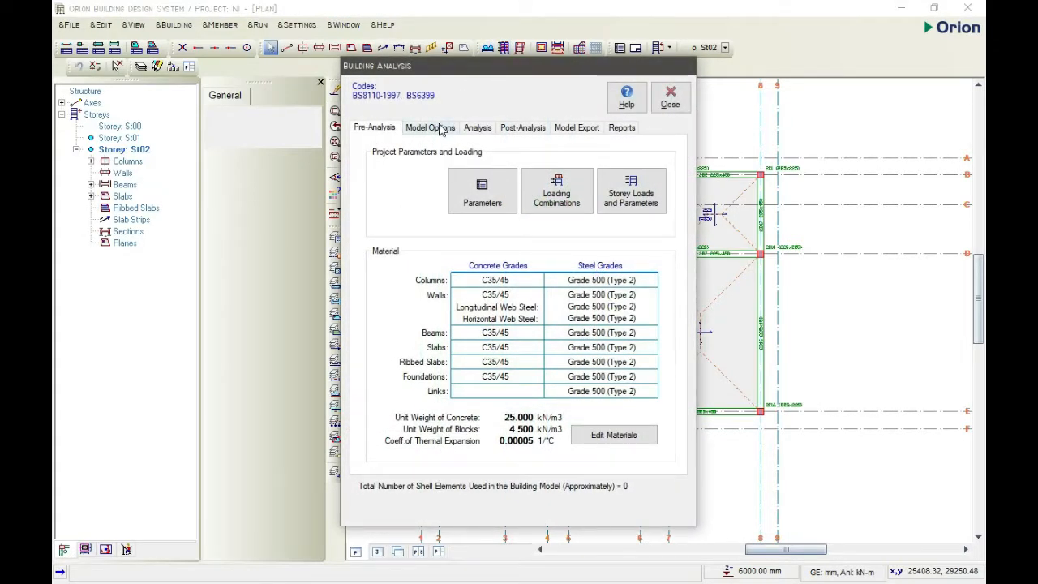
click(575, 126)
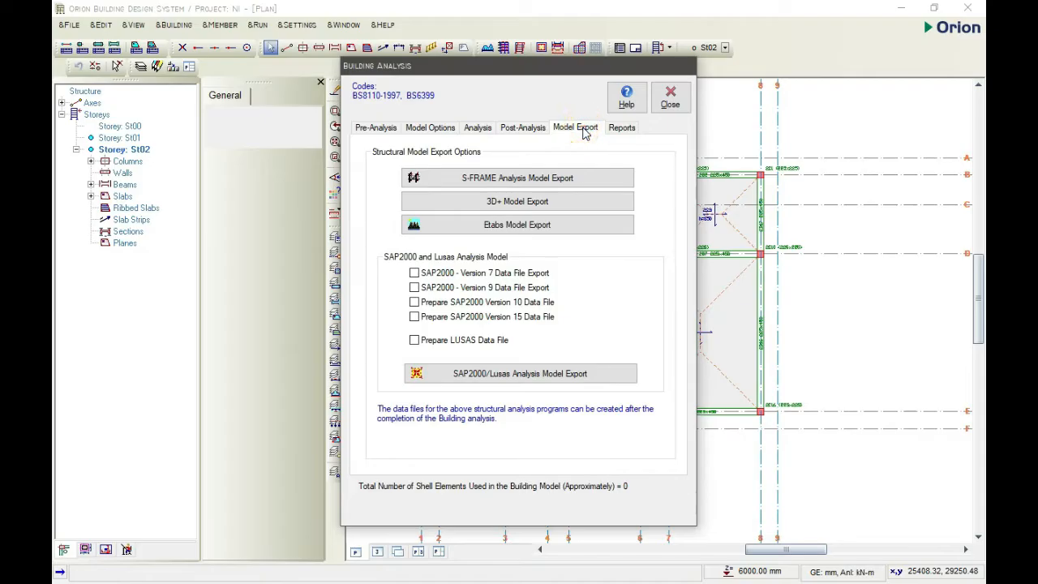
click(621, 126)
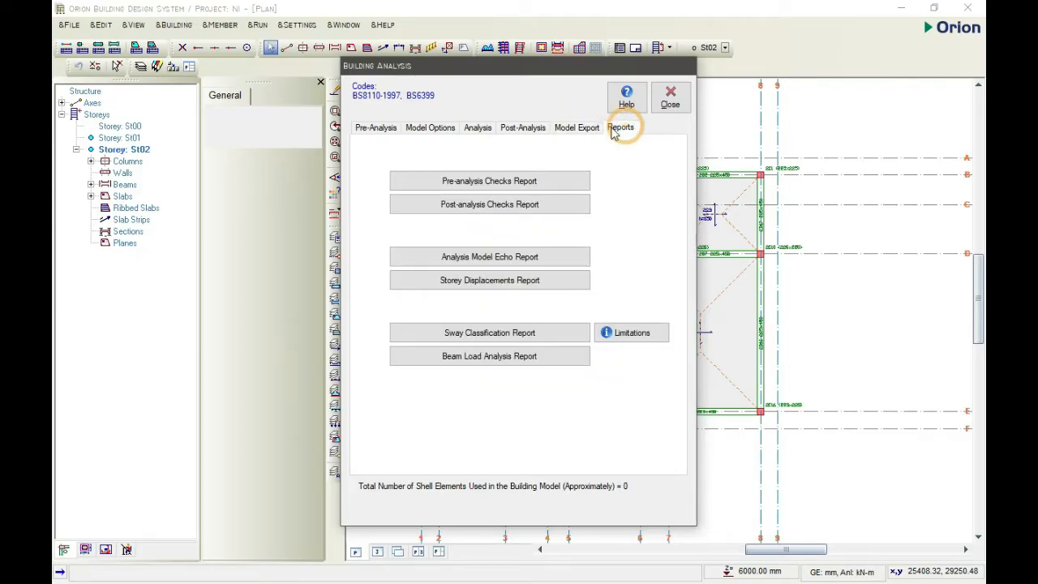
mouse_move(375, 131)
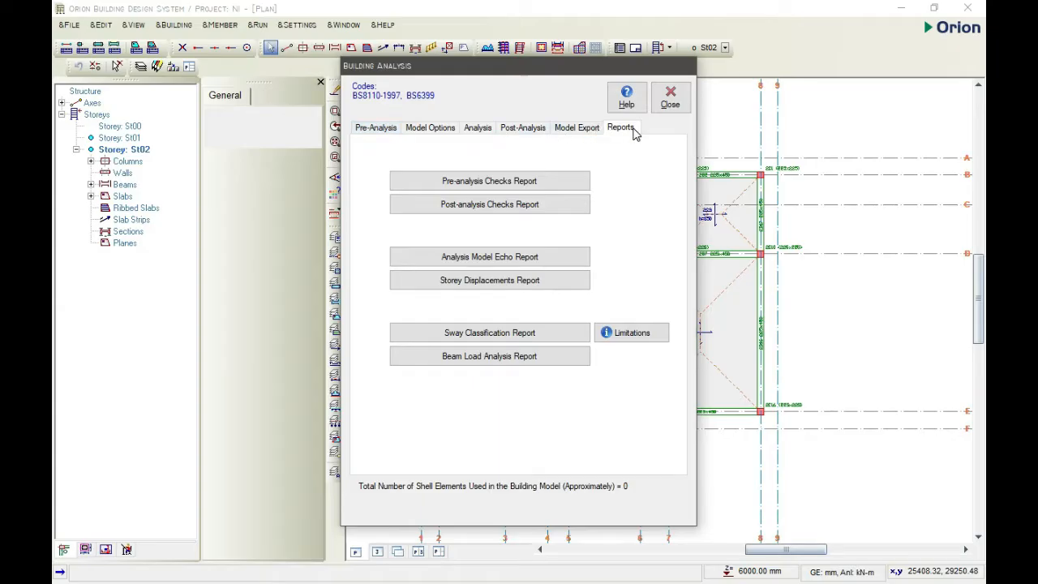
click(374, 126)
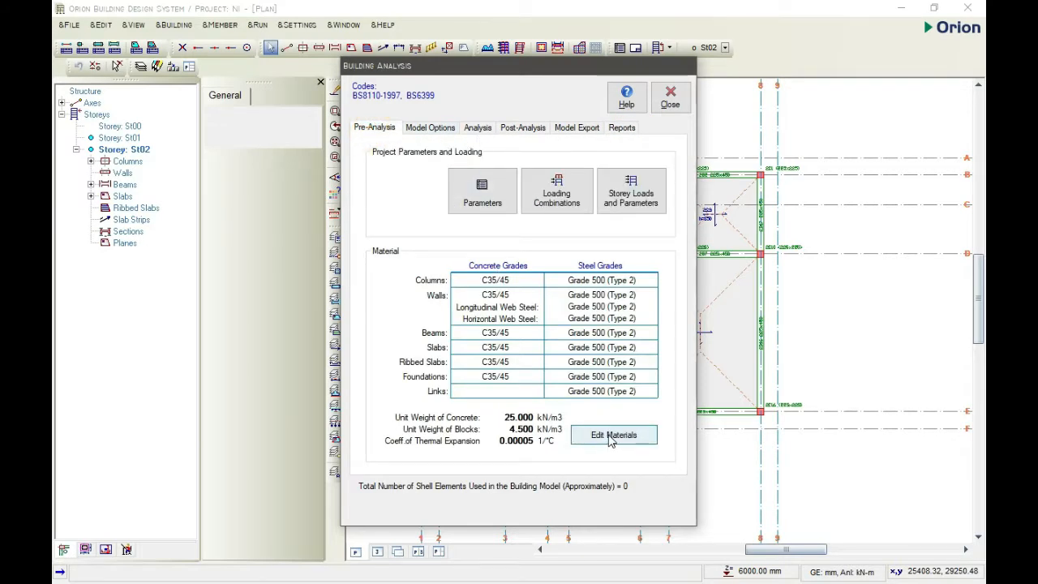
Step: In Edit Materials, set the Columns concrete grade to C25/30 applied to all member types
click(613, 434)
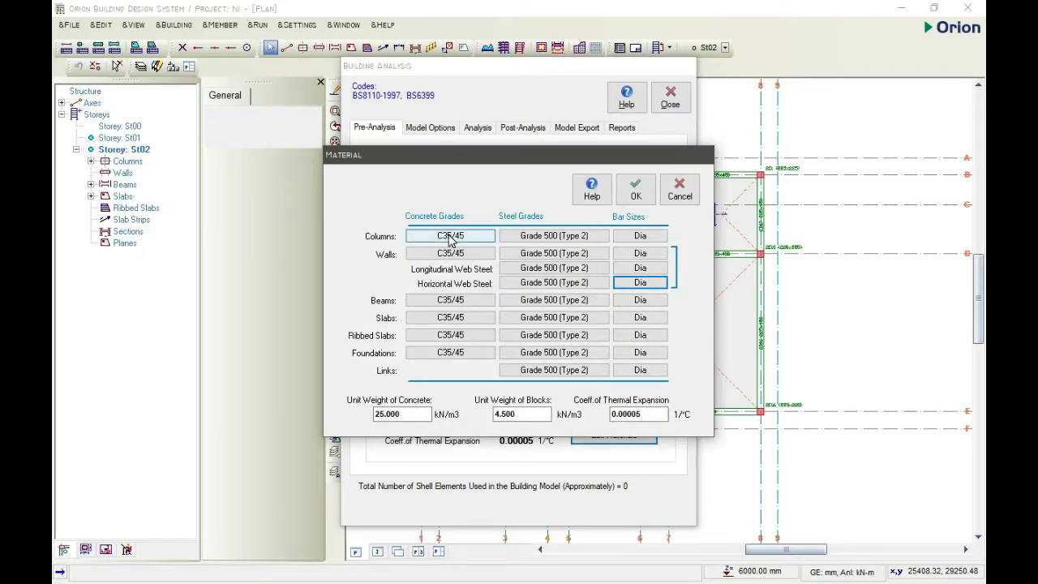
click(450, 235)
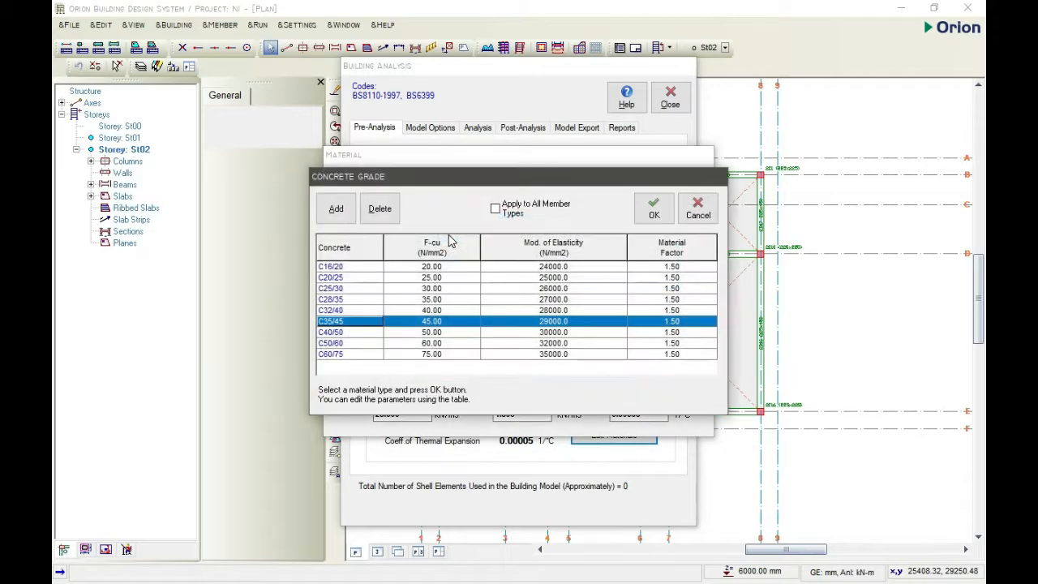
click(333, 288)
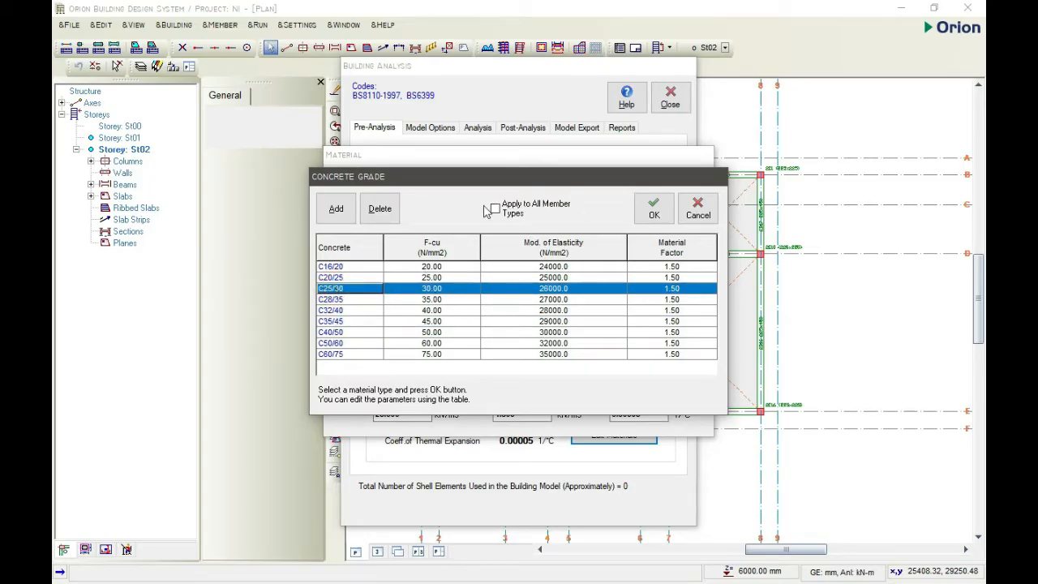
click(493, 208)
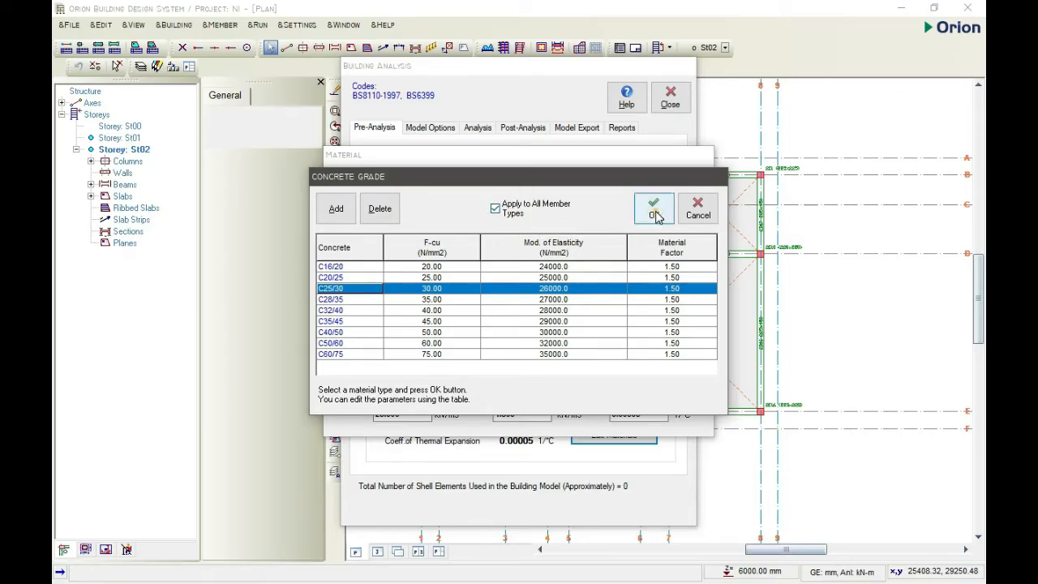
click(654, 207)
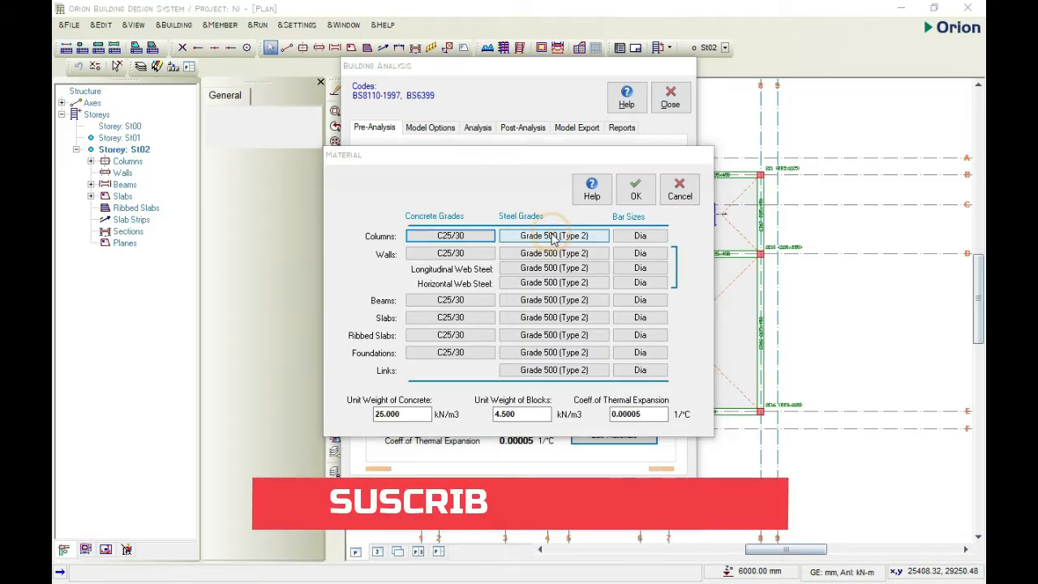
Step: Set the steel grade to Grade 460 (Type 2) for all member types
click(554, 235)
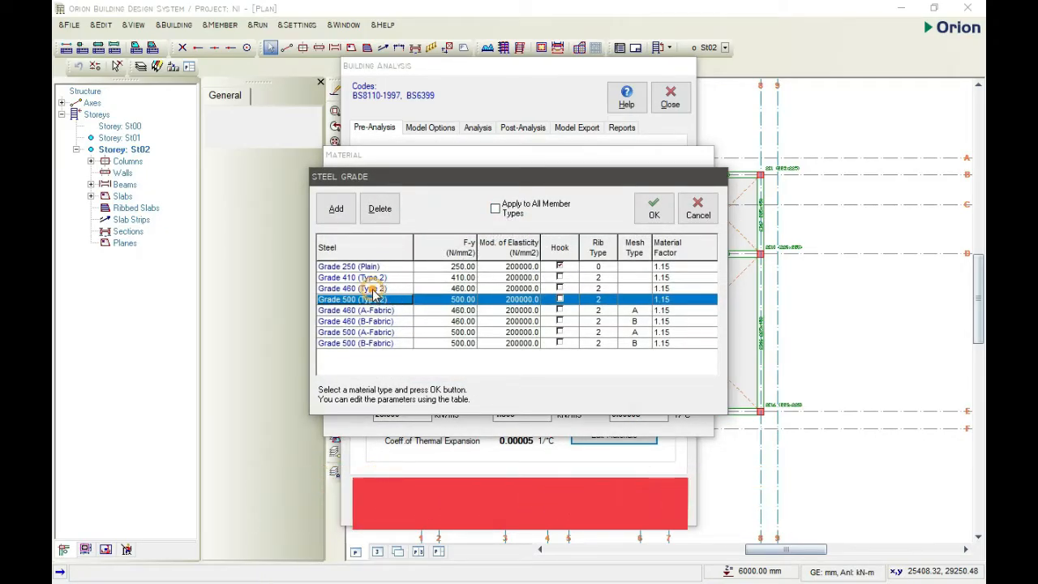
click(495, 208)
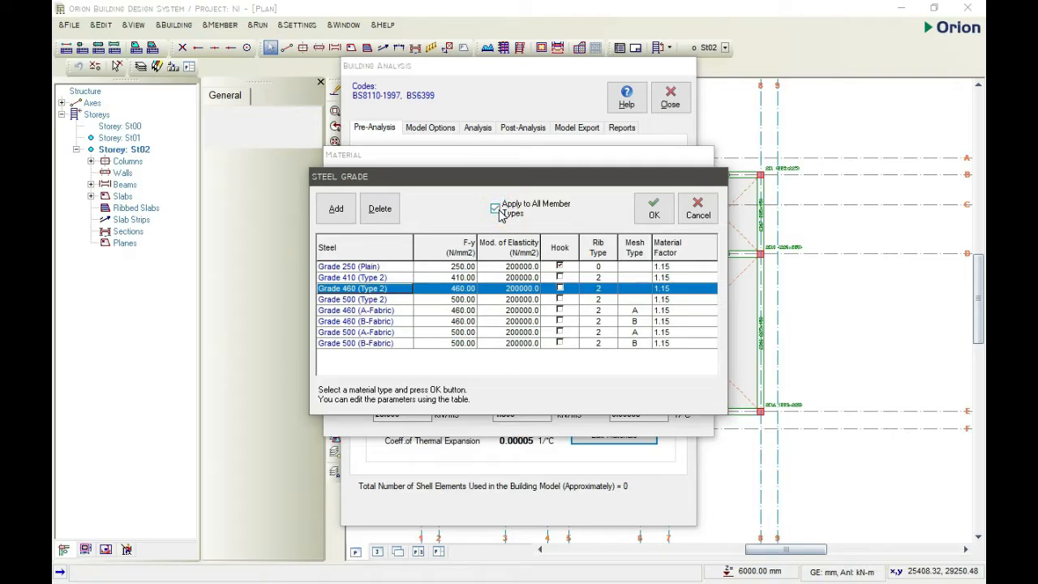
click(653, 207)
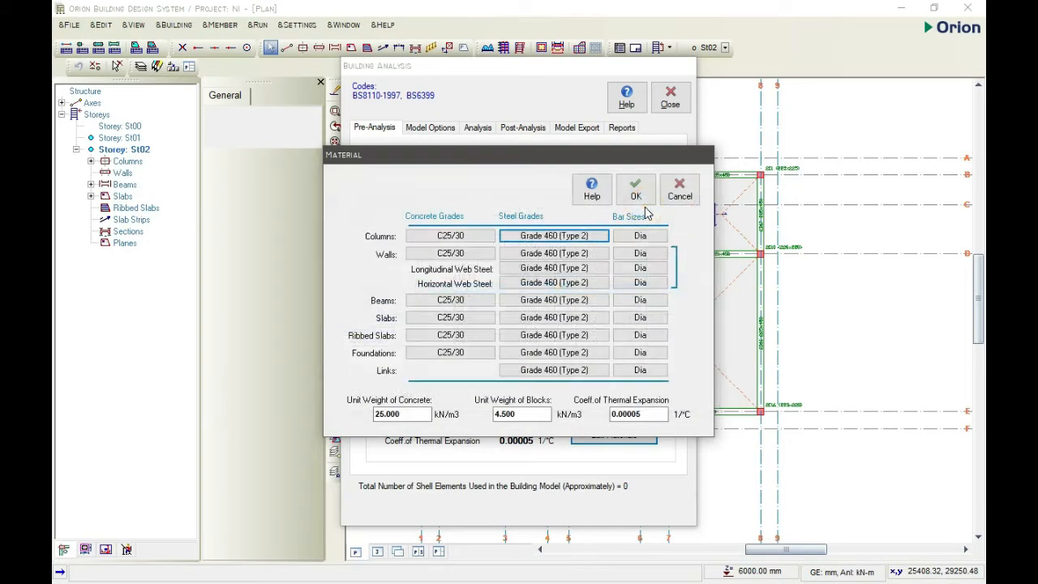
click(554, 370)
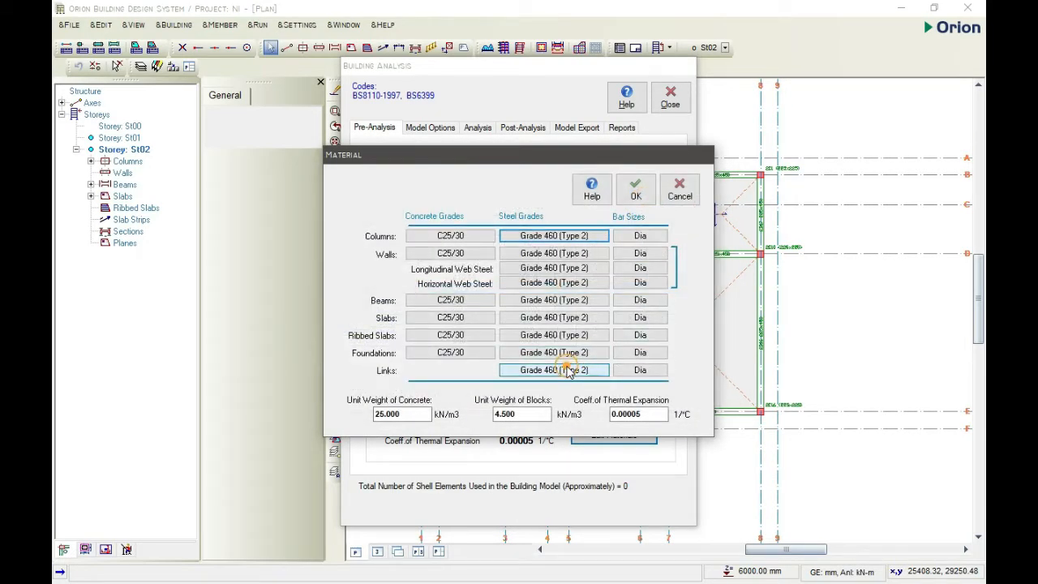
Step: Set the Links steel grade to Grade 410 (Type 2)
click(554, 369)
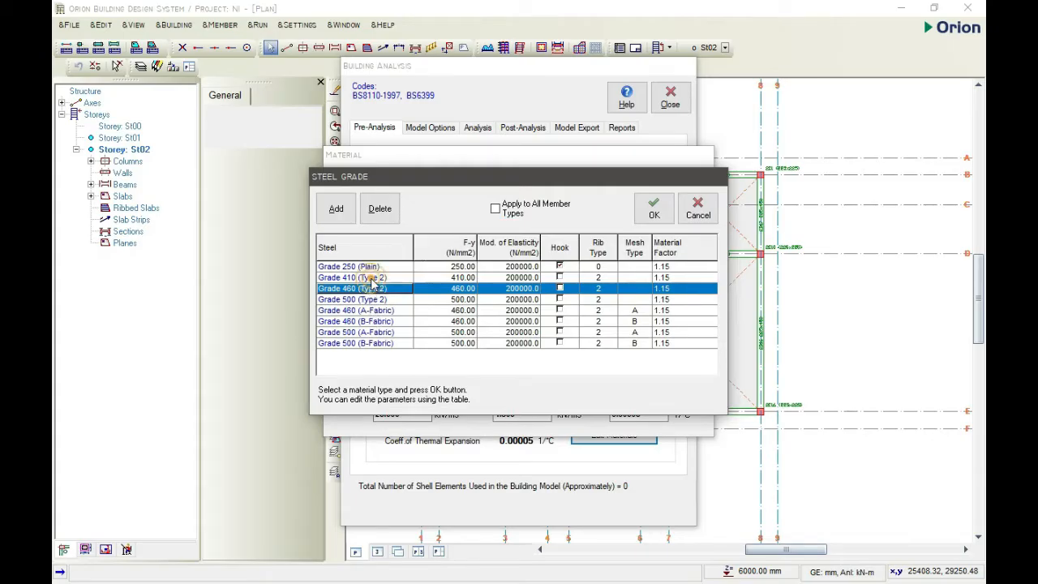
click(350, 277)
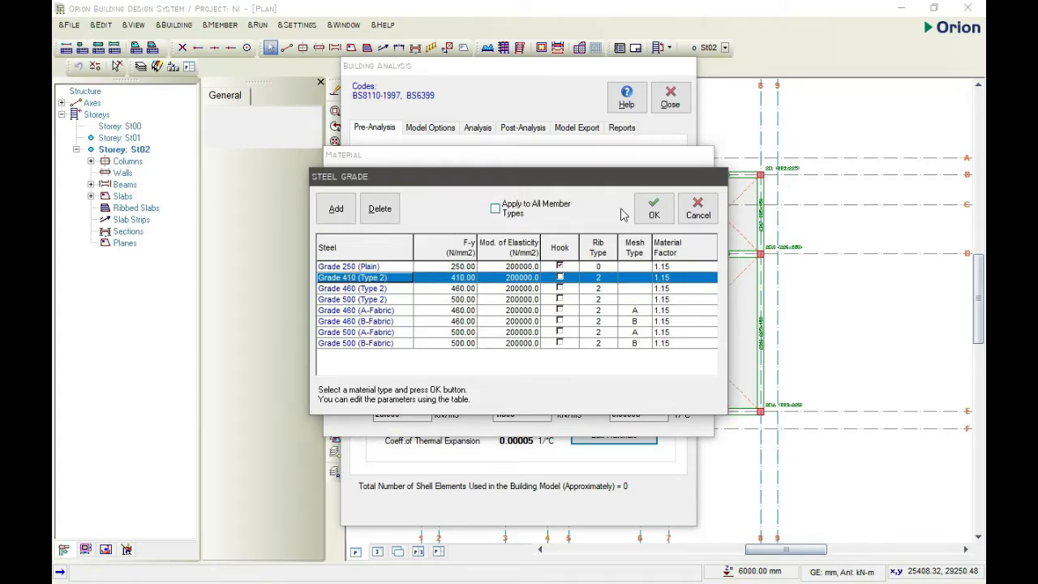
mouse_move(654, 203)
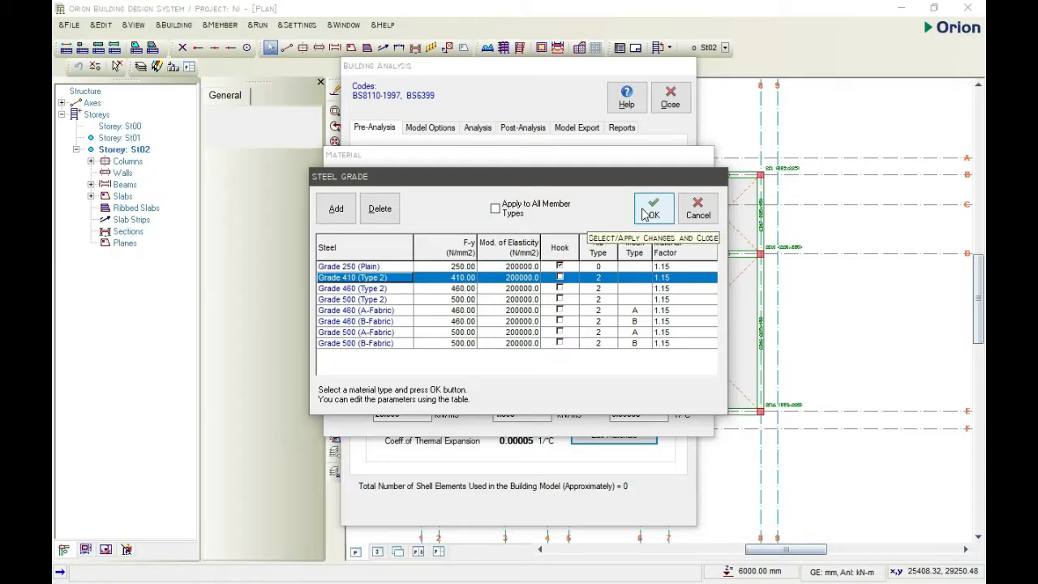
click(652, 207)
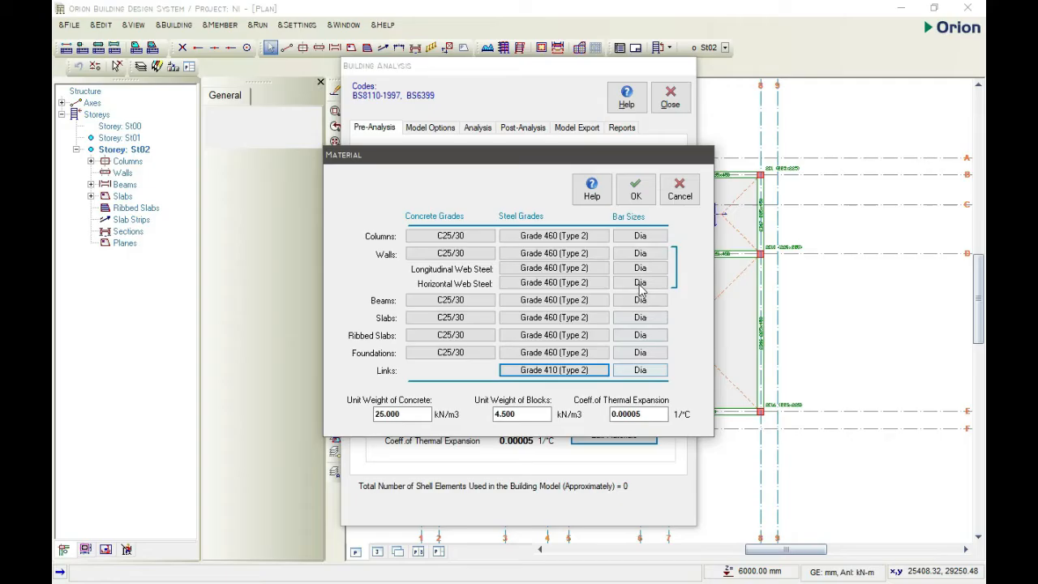
click(639, 235)
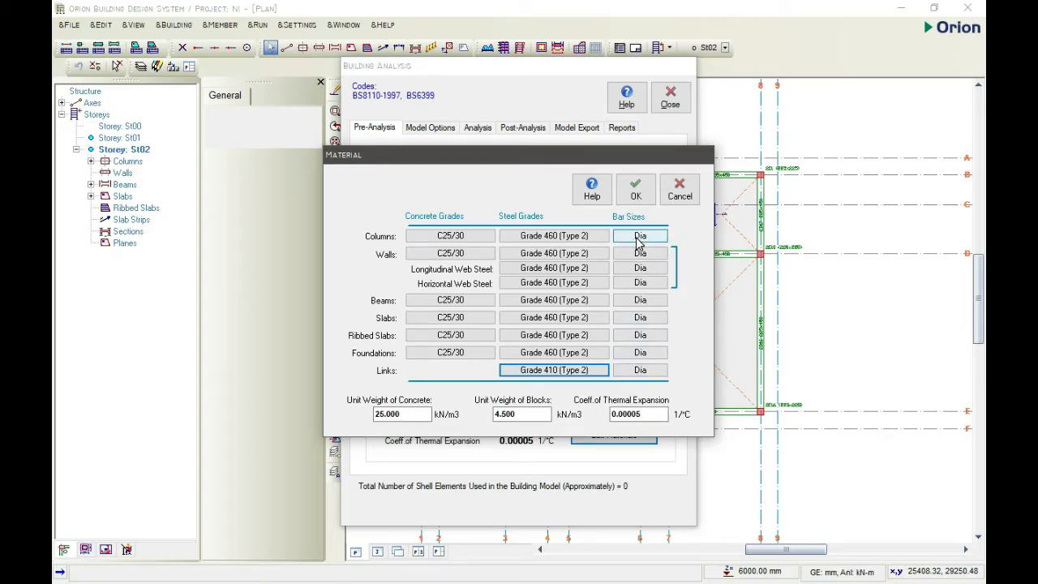
Step: Choose the allowed Grade 460 bar diameters for columns, removing one size
click(639, 235)
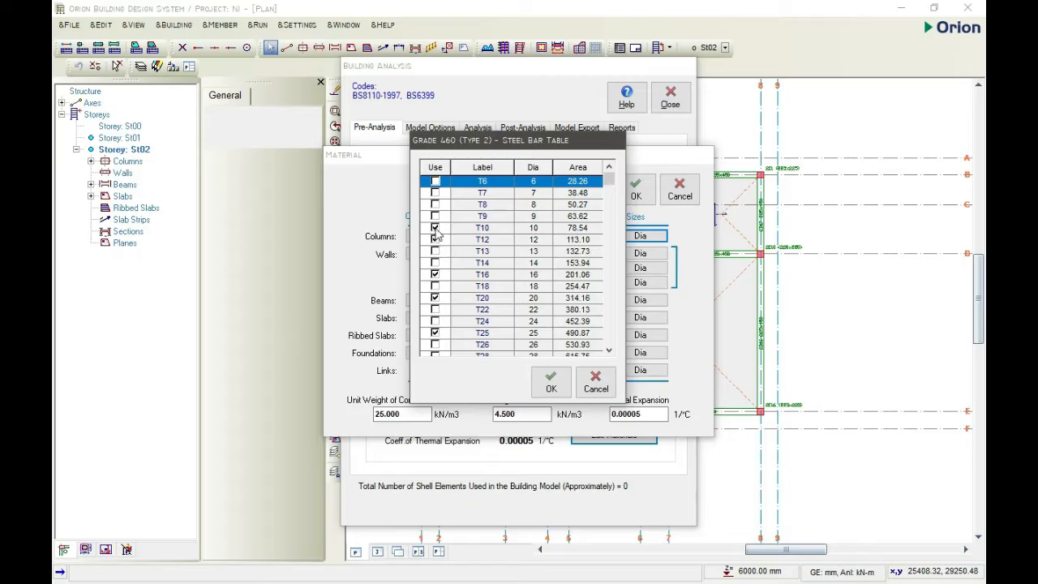
click(435, 238)
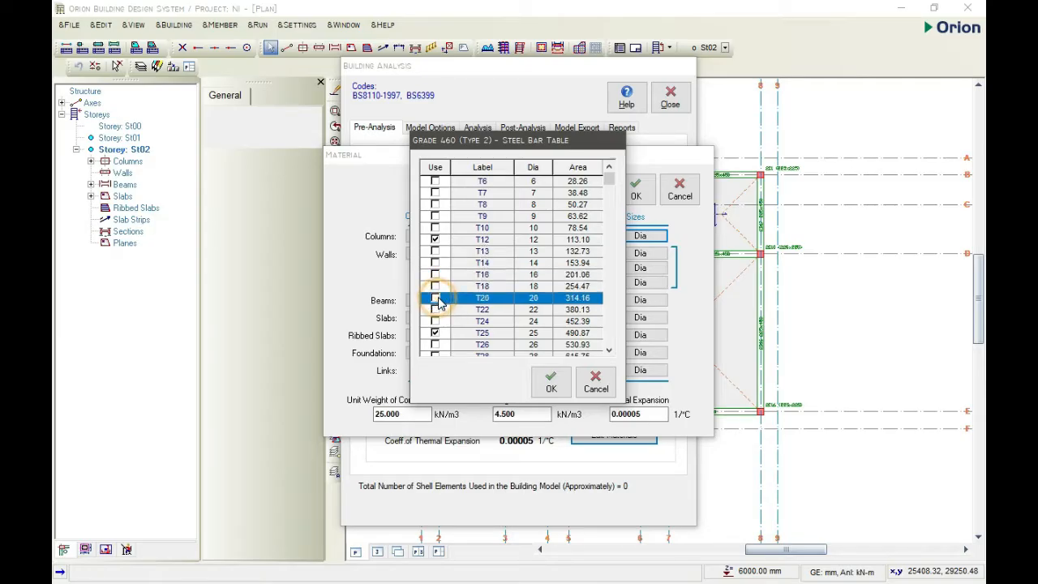
scroll(down, 3)
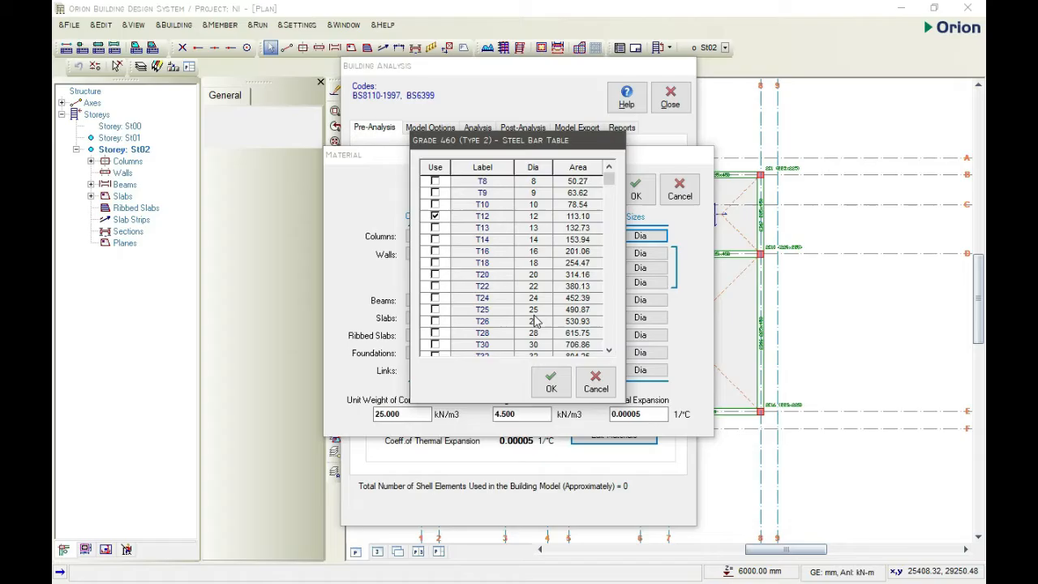
click(551, 383)
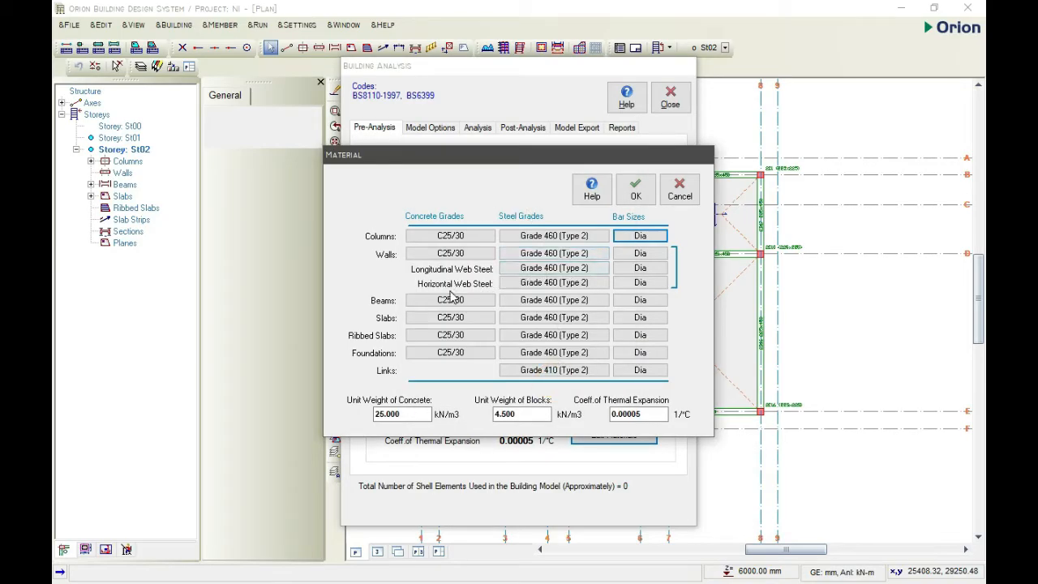
Step: Choose the allowed bar diameters for beams and for slab reinforcement
click(639, 298)
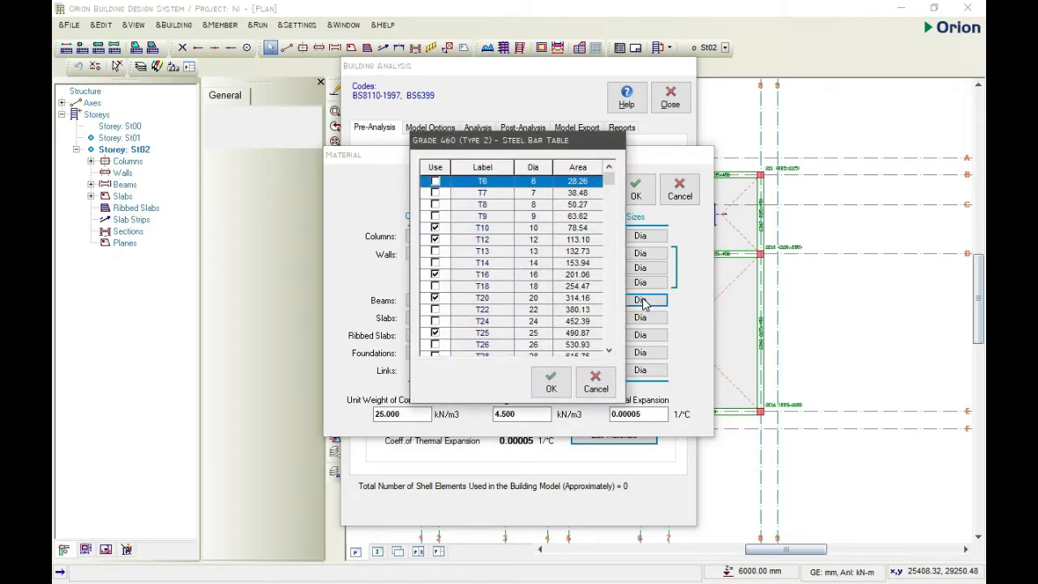
click(511, 227)
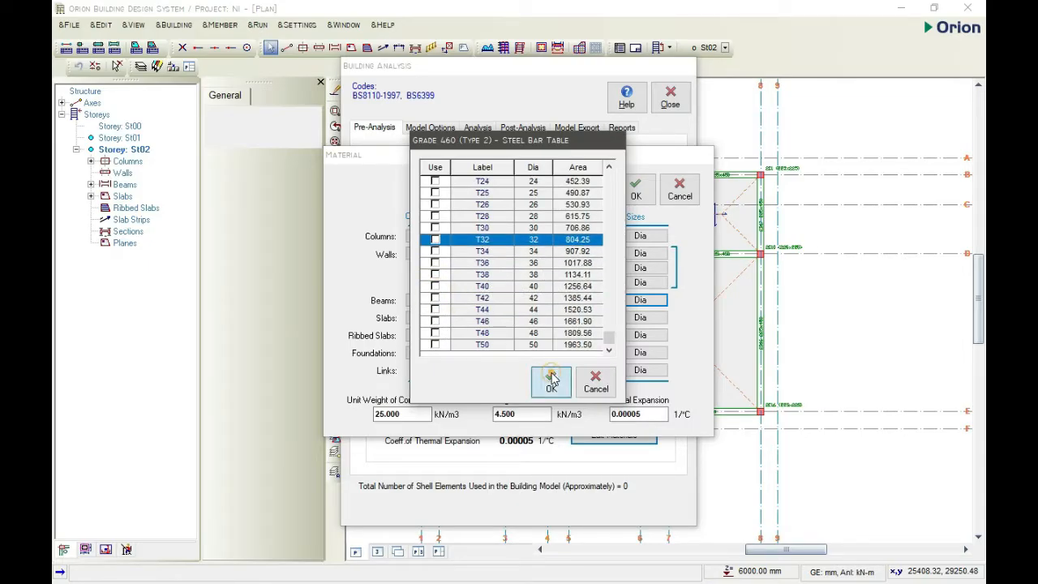
click(551, 382)
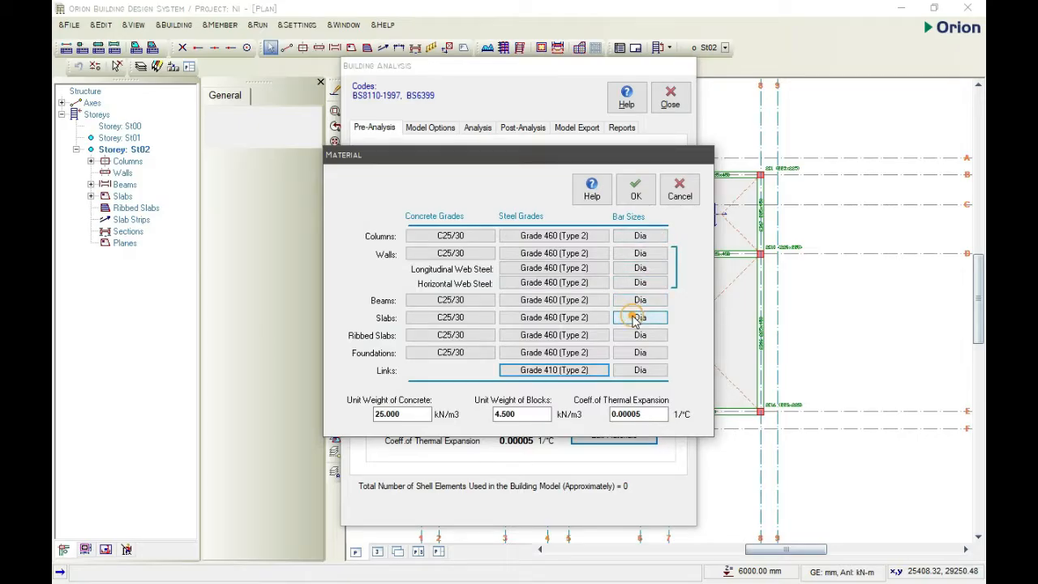
click(639, 316)
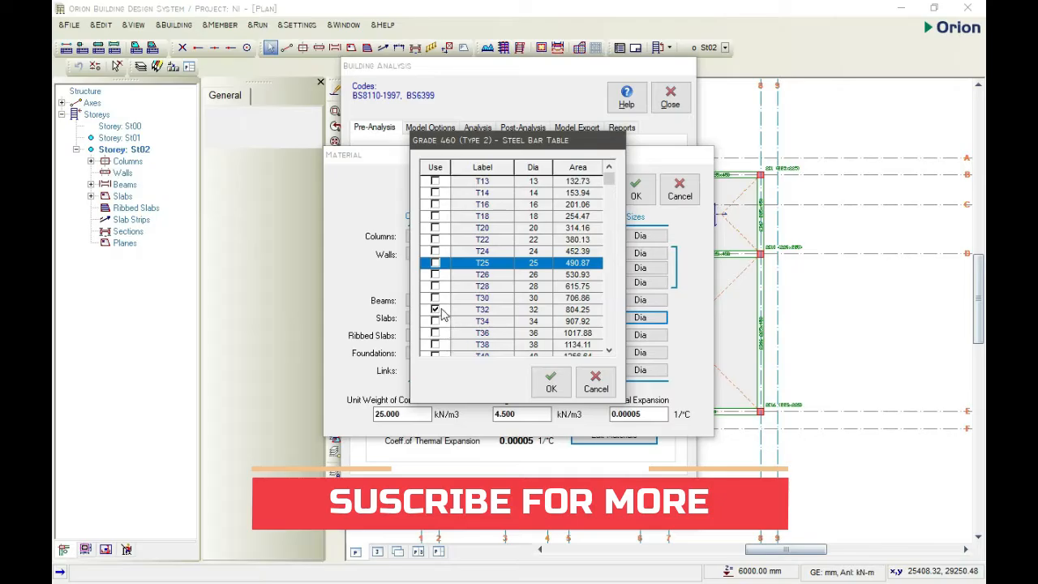
click(551, 389)
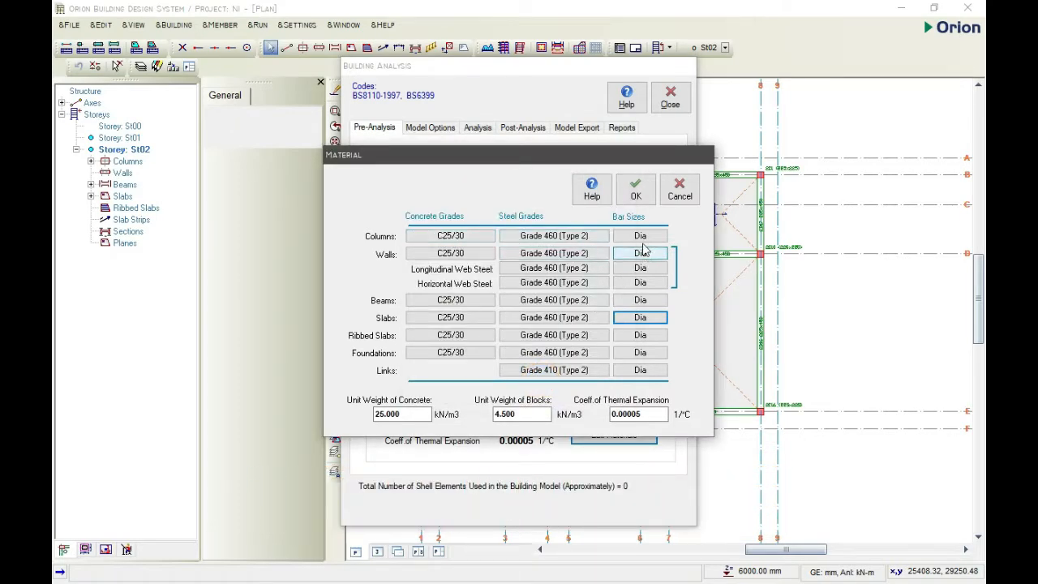
Step: Choose the allowed bar diameters for walls and for beams, including T16
click(639, 253)
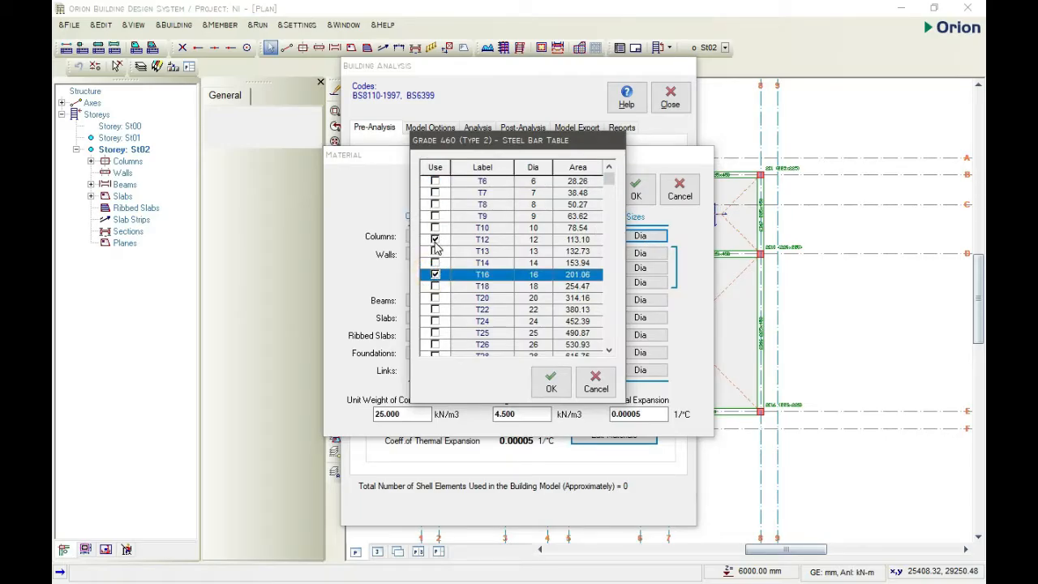
click(551, 383)
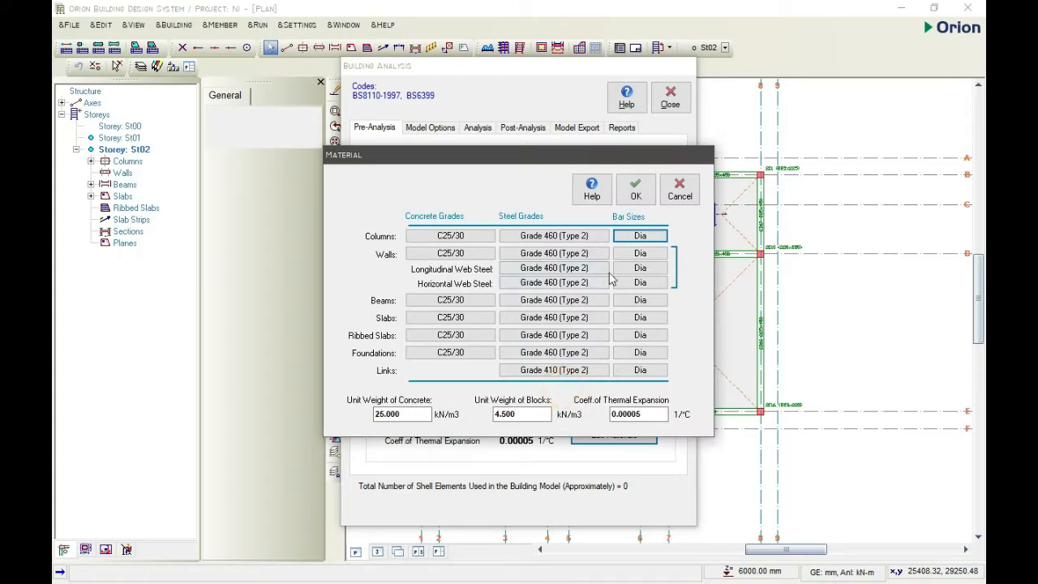
click(639, 235)
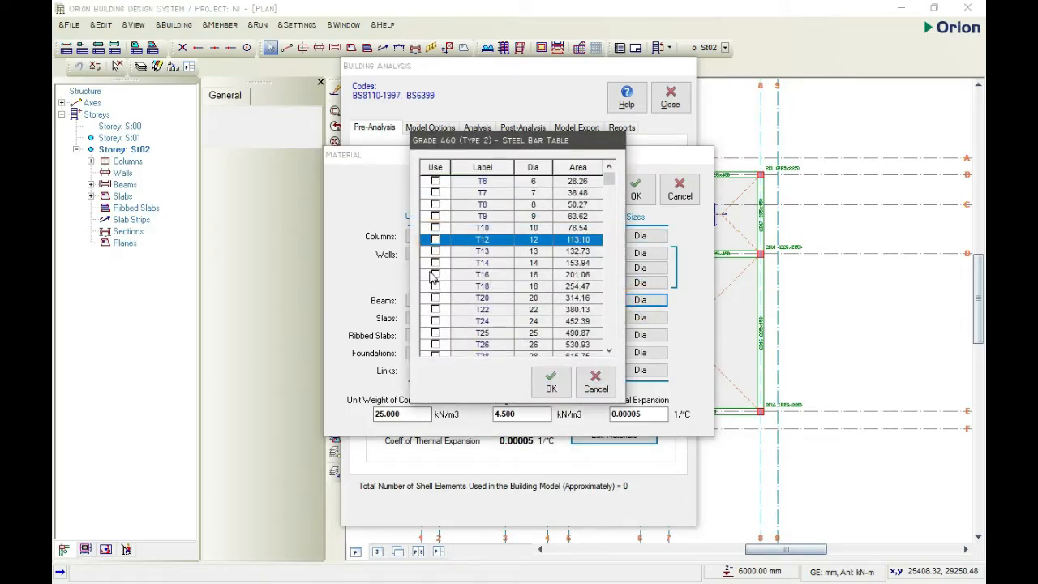
click(434, 274)
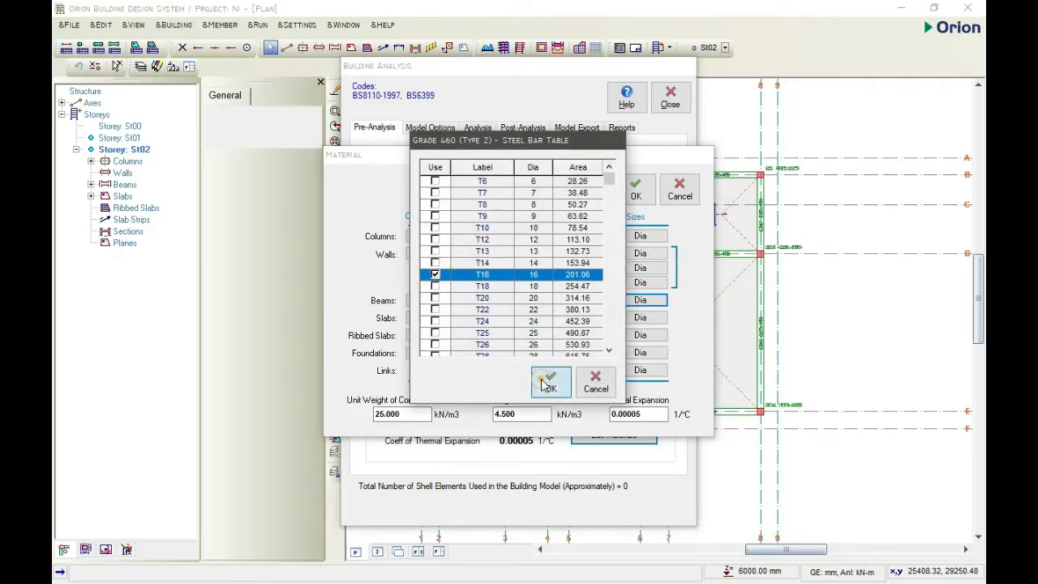
click(549, 381)
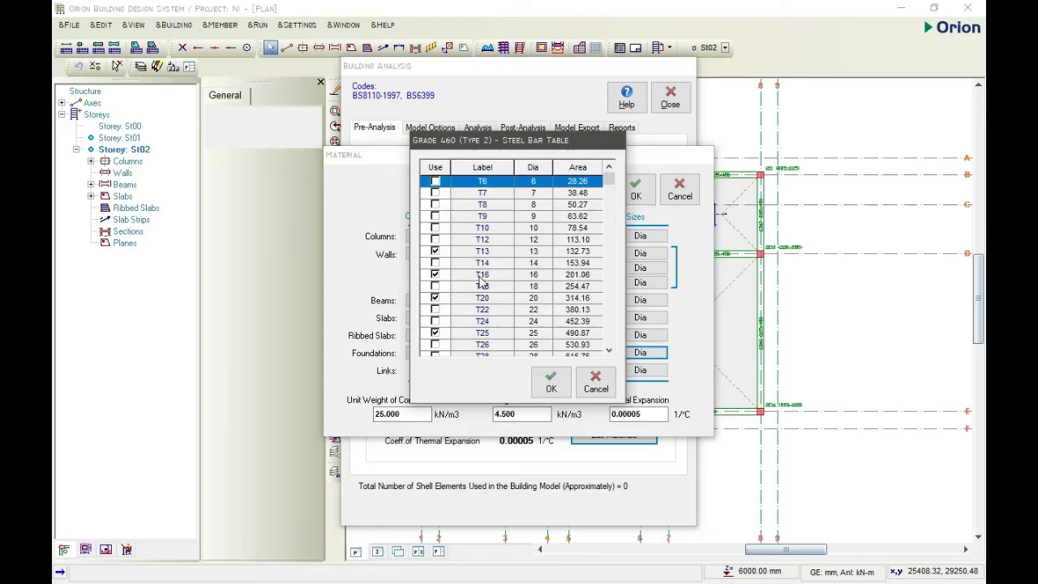
Step: Choose the bar diameters for foundations and Grade 410 links, then apply the material settings
click(435, 250)
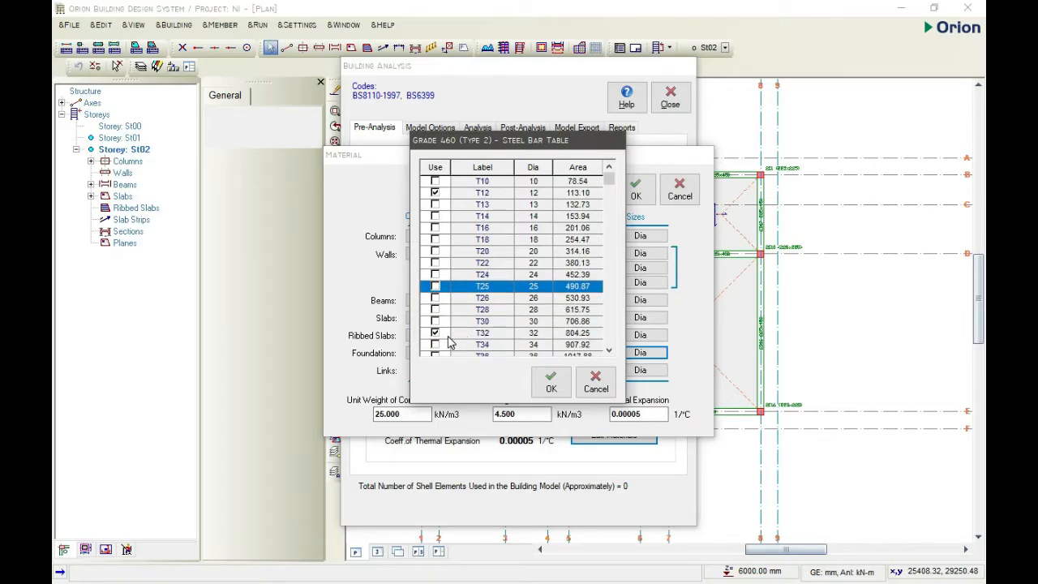
scroll(down, 3)
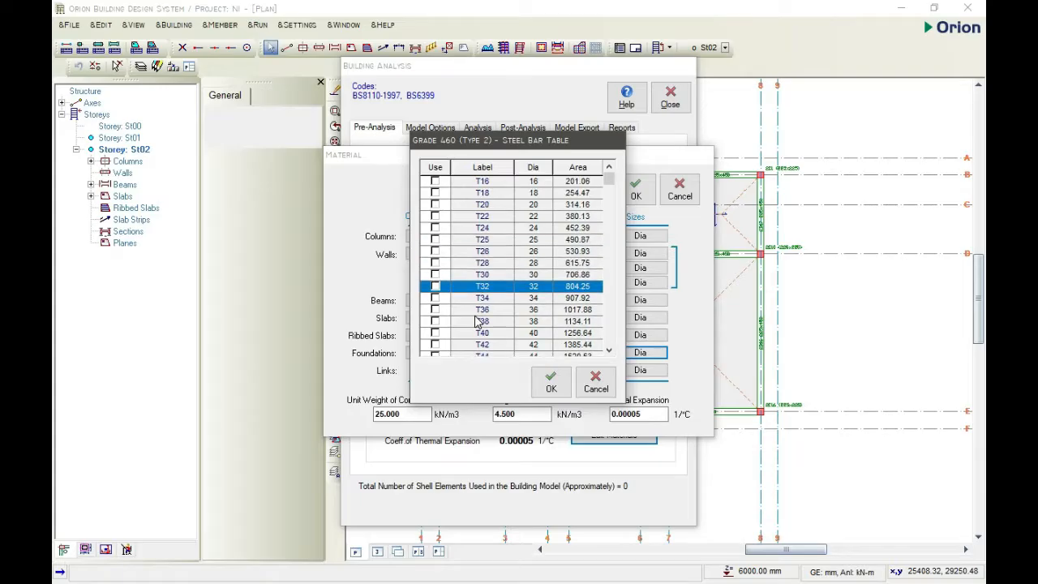
click(552, 389)
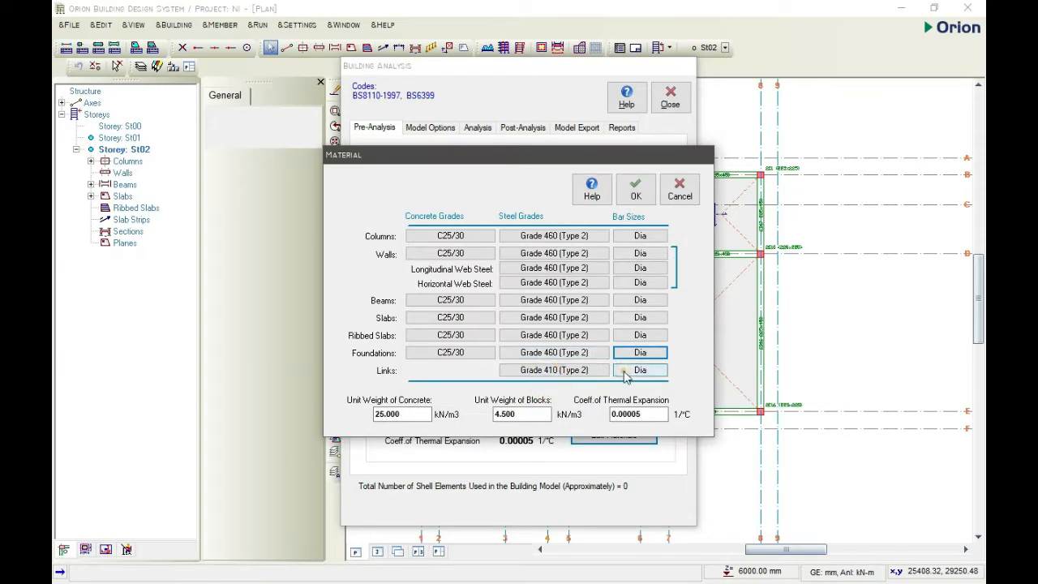
click(639, 370)
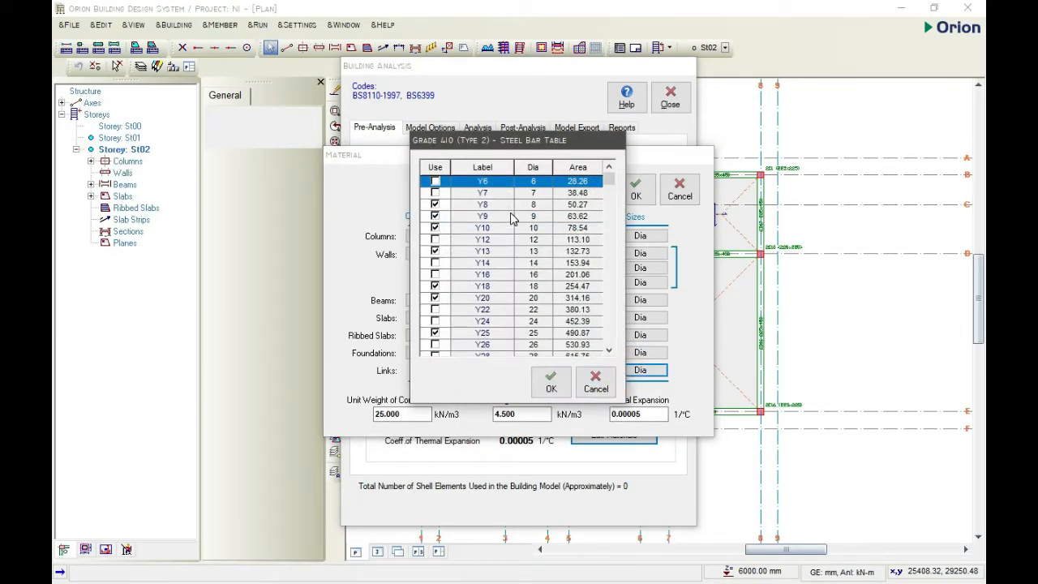
mouse_move(464, 213)
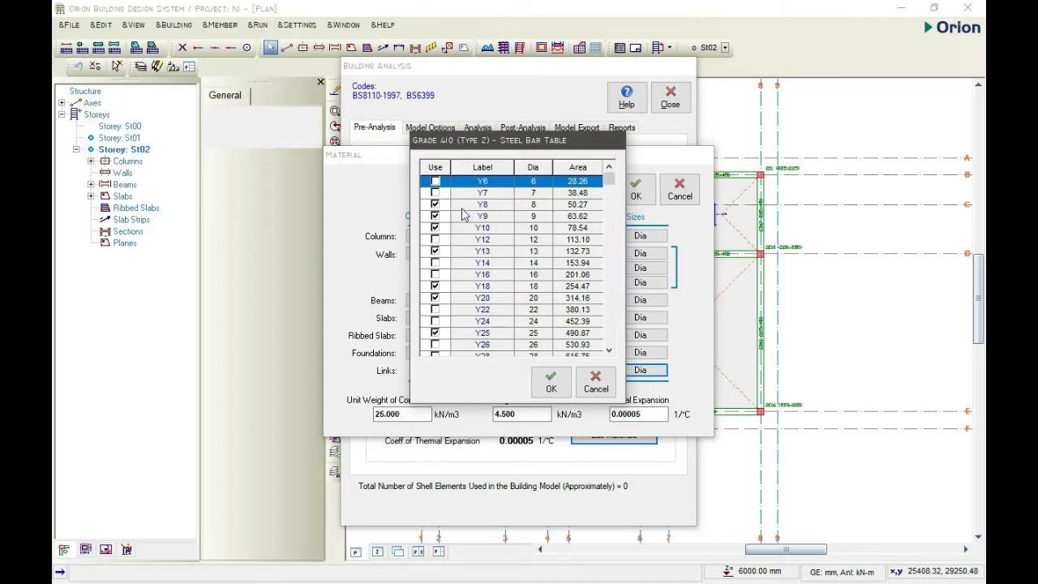
click(483, 215)
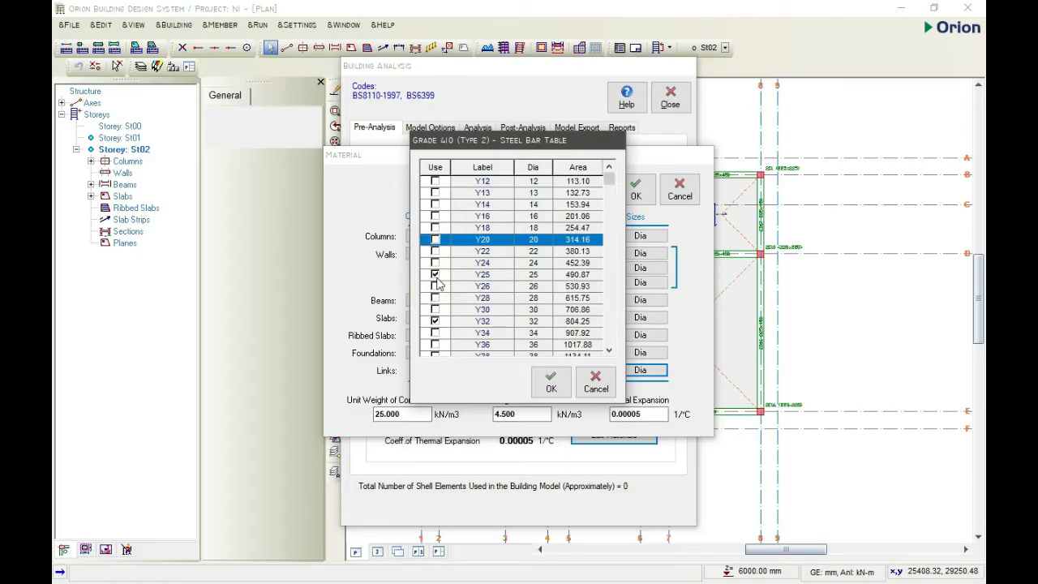
scroll(down, 3)
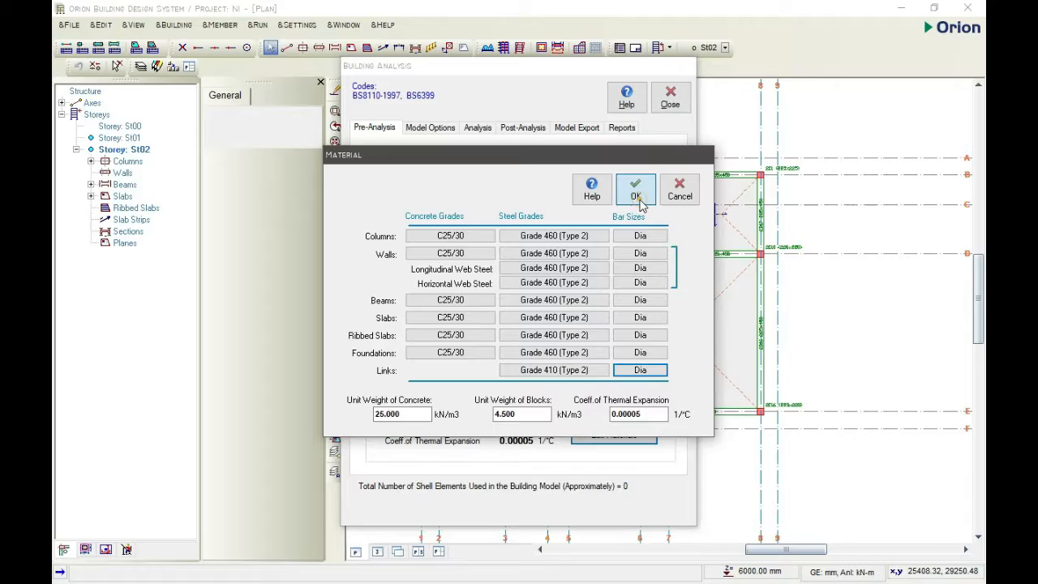
click(635, 189)
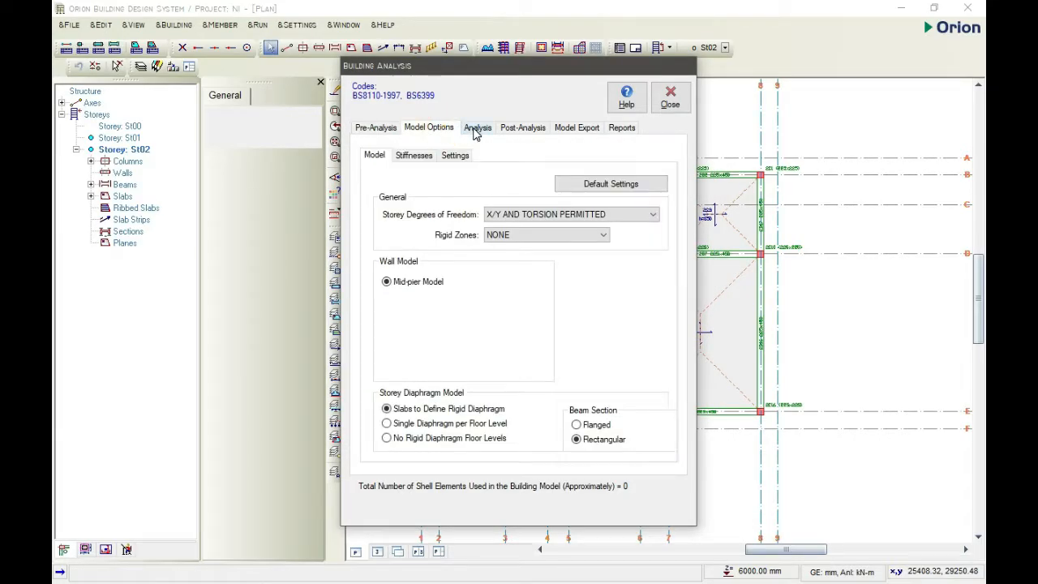
Step: Run the Building Model Check for all storeys from the Analysis tab
click(477, 127)
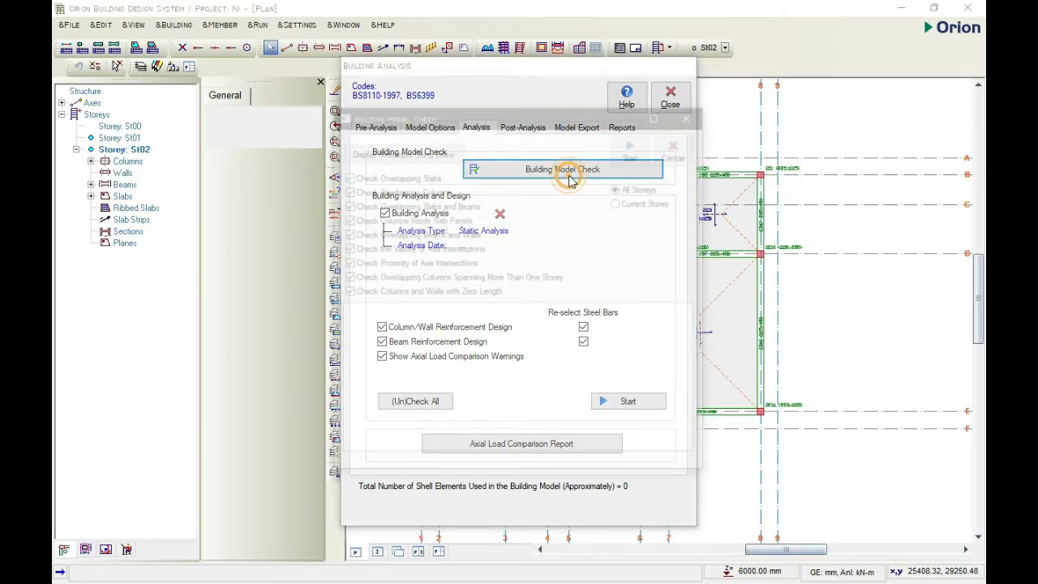
click(561, 169)
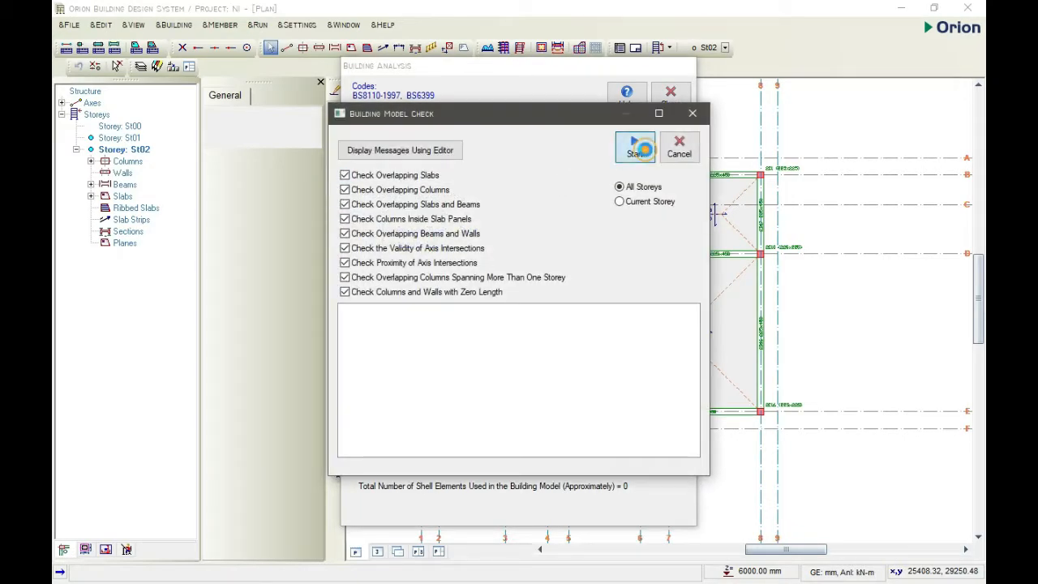
click(635, 146)
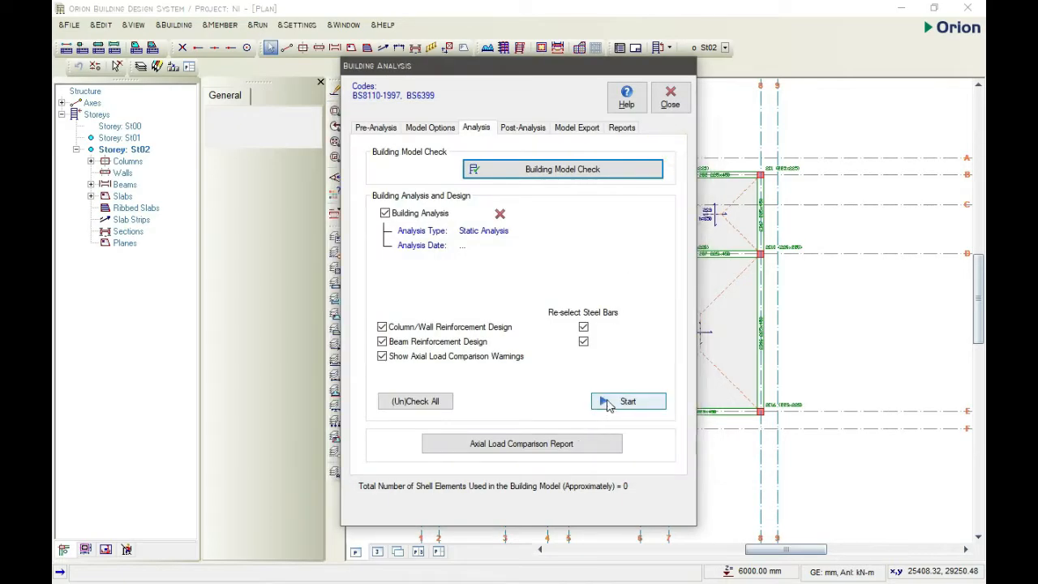
Step: Start the static analysis with column, wall and beam design, close the finished log, and go to Post-Analysis
click(627, 401)
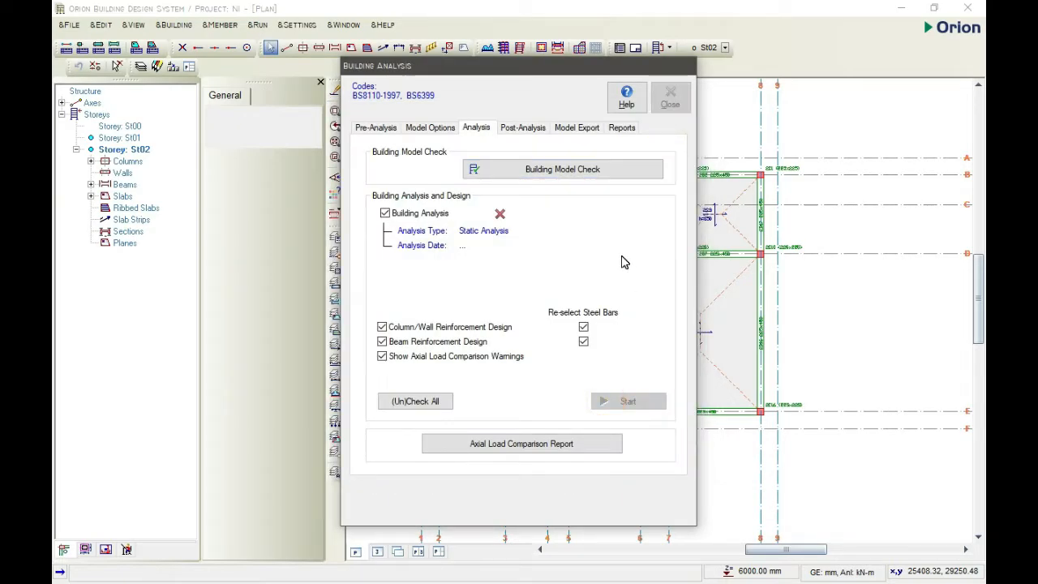
click(628, 401)
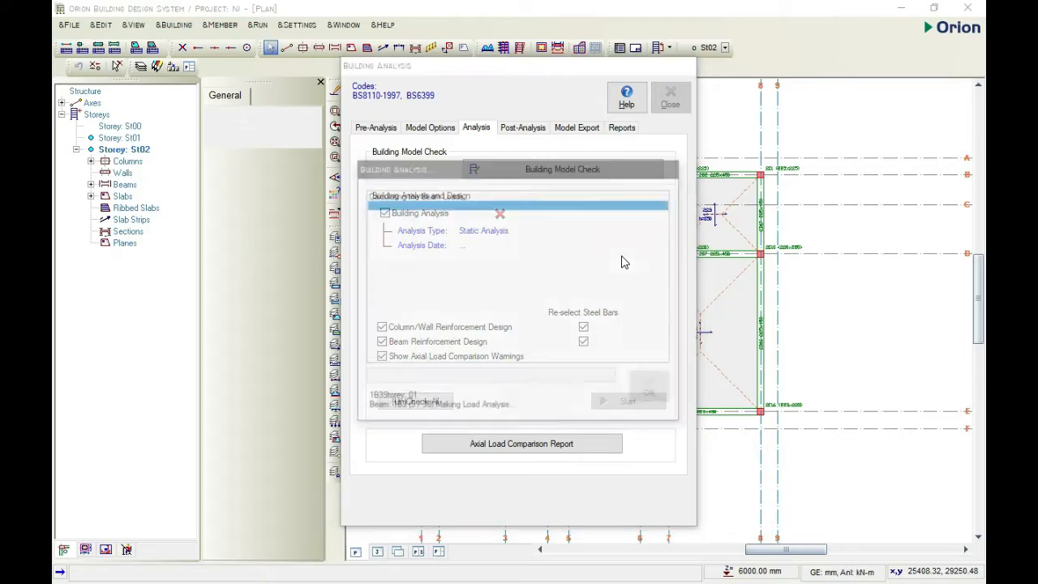
click(627, 399)
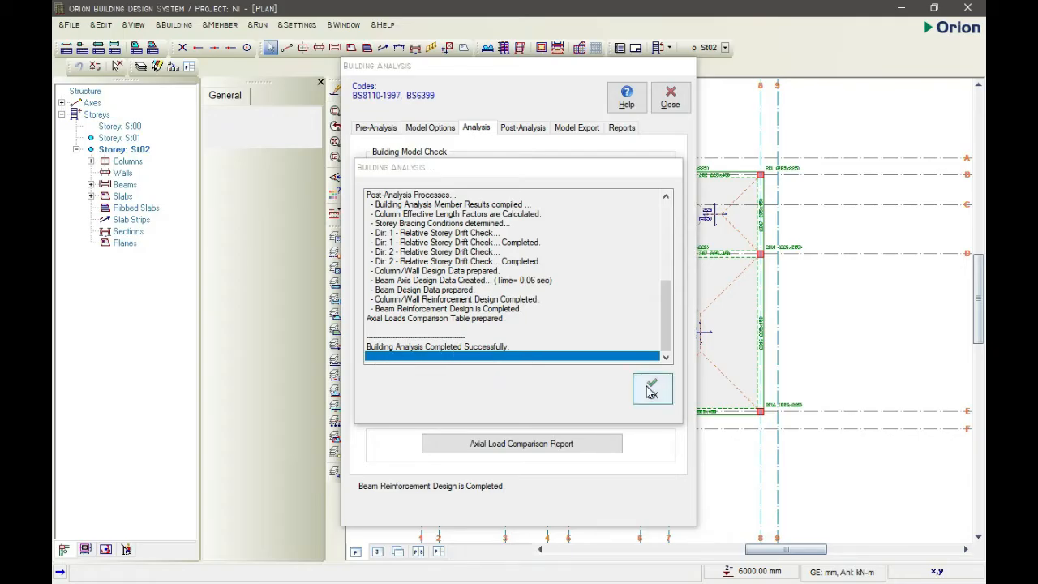
click(652, 389)
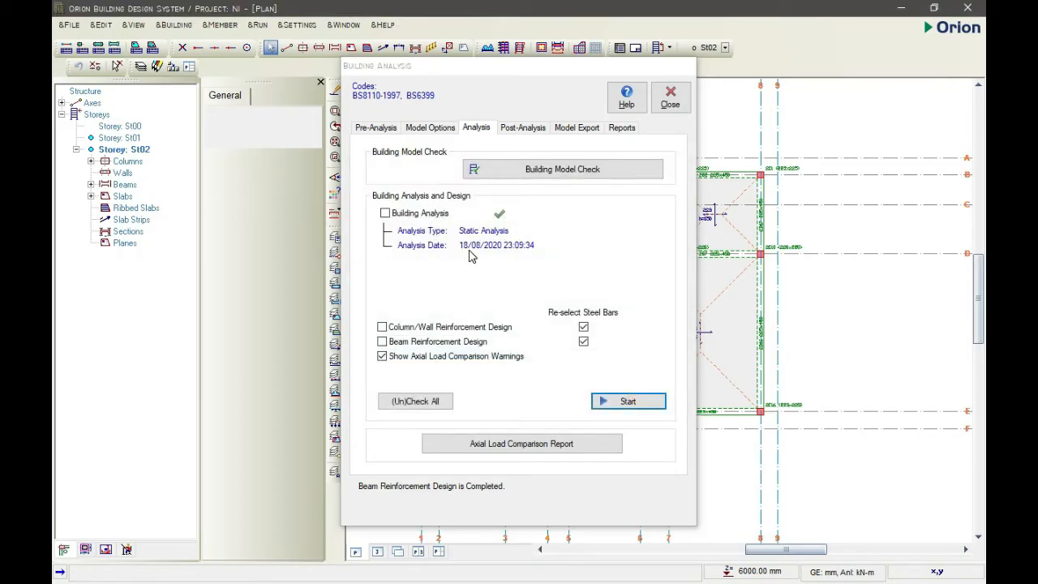
click(522, 127)
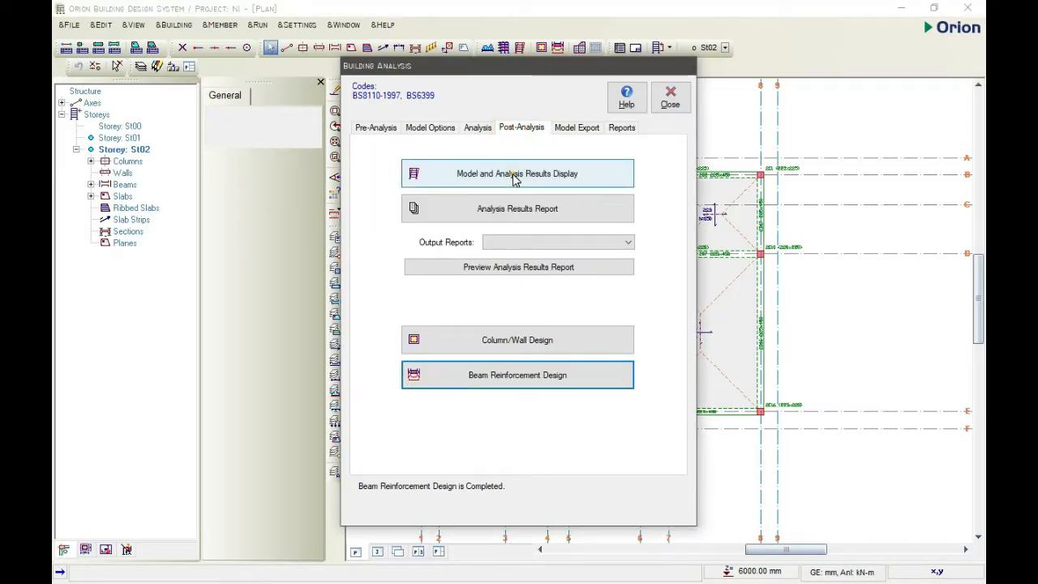
click(516, 172)
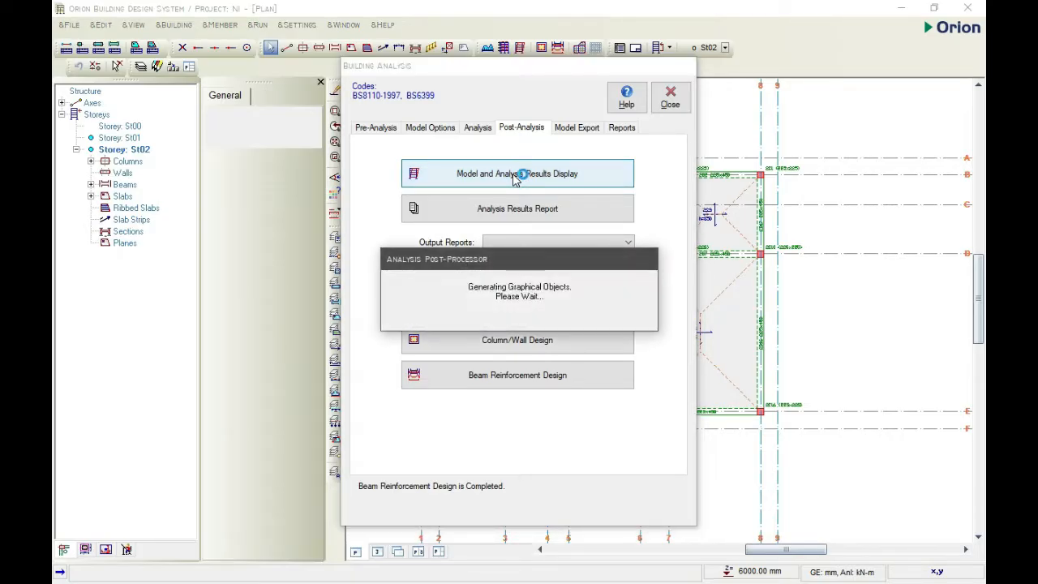
click(515, 174)
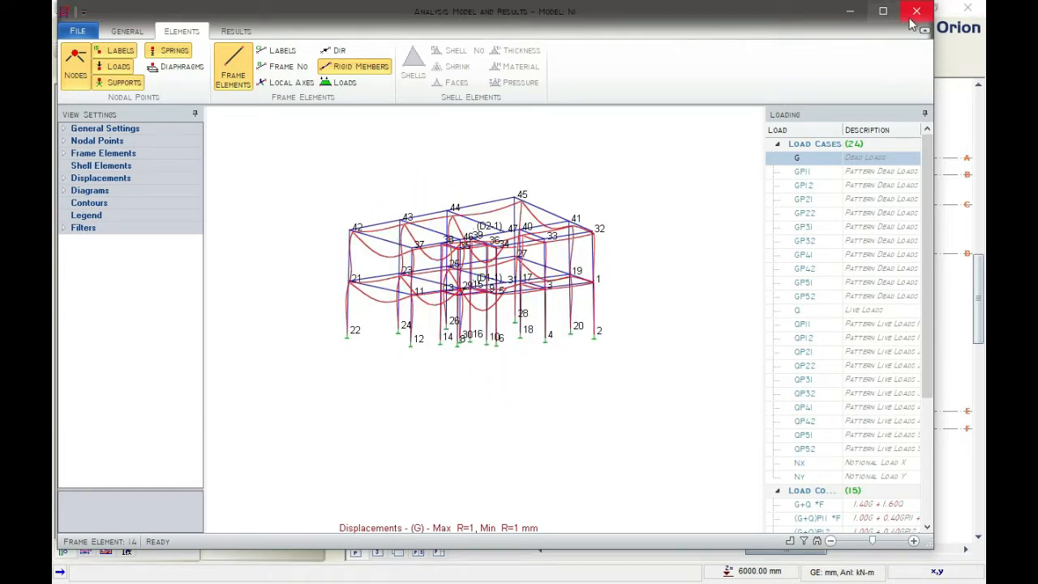
click(916, 12)
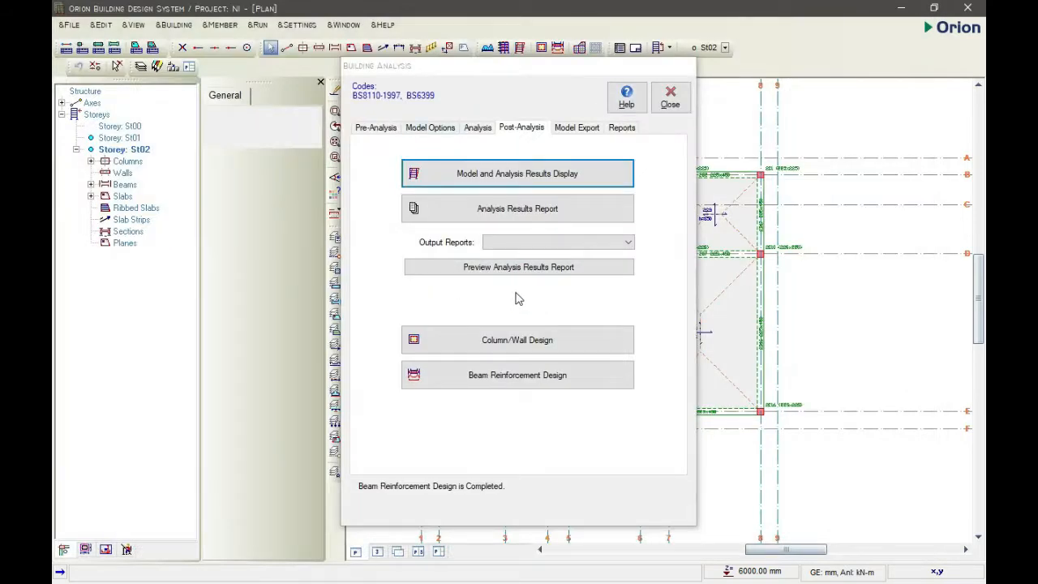
click(516, 340)
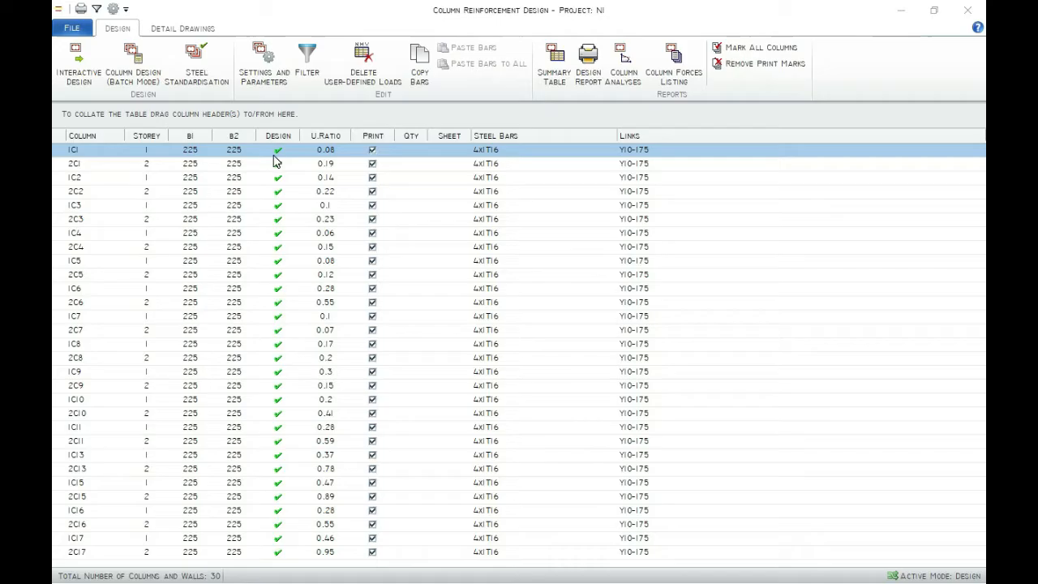
mouse_move(292, 146)
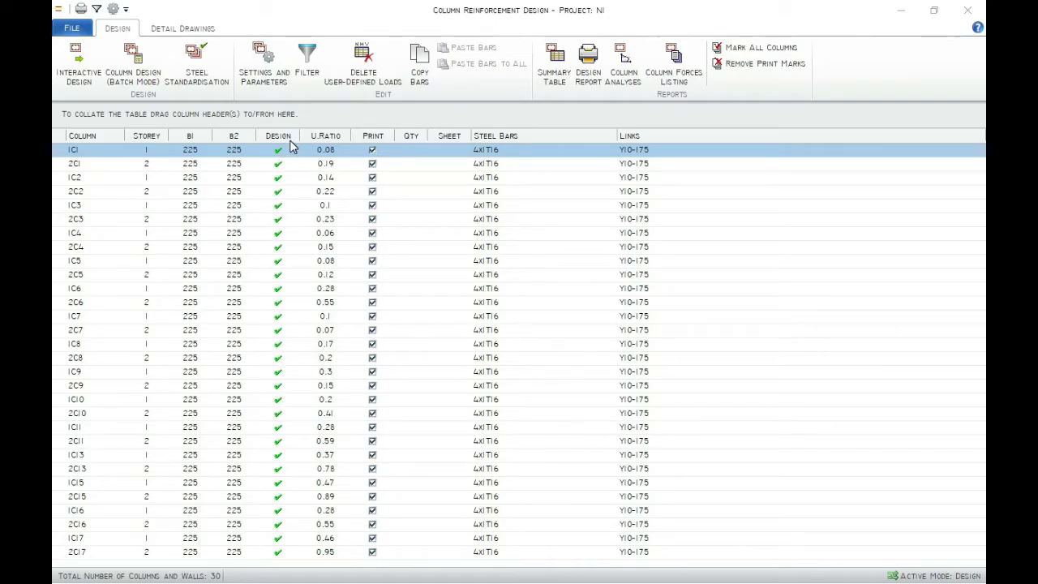
mouse_move(279, 151)
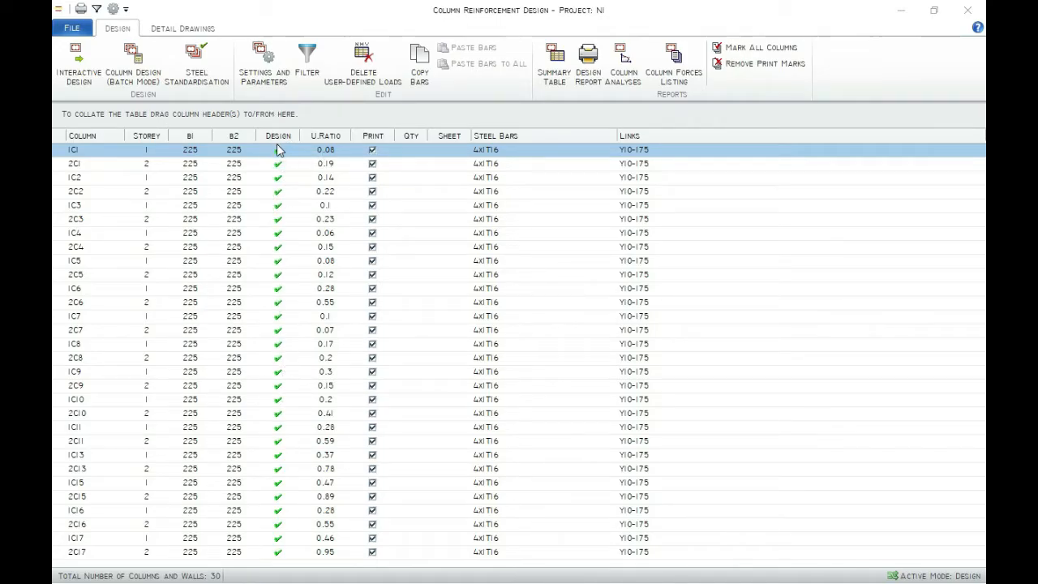
mouse_move(307, 326)
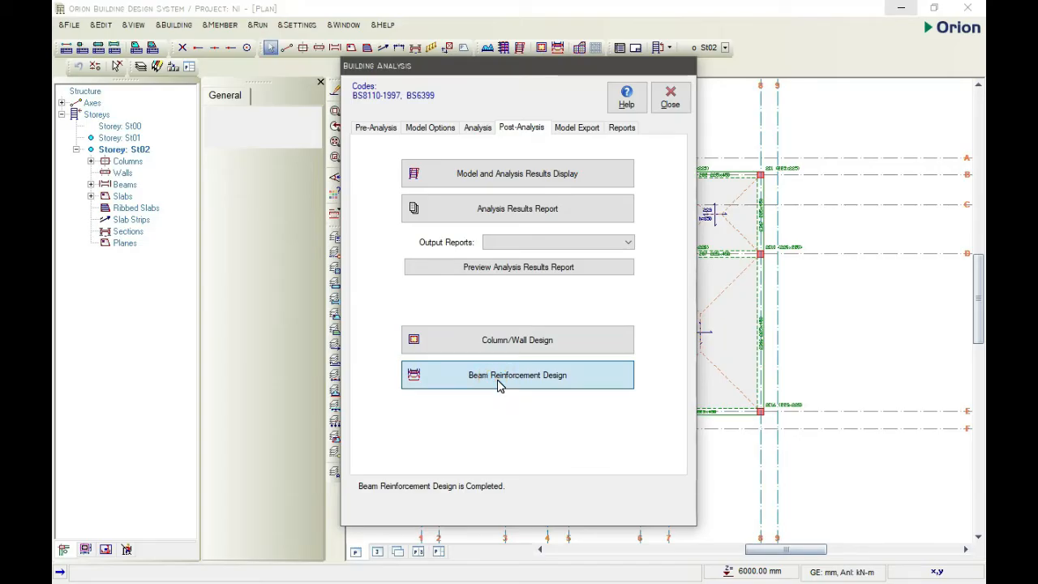
Step: Review the beam reinforcement design table of 22 axes, then open Column/Wall Design
click(516, 375)
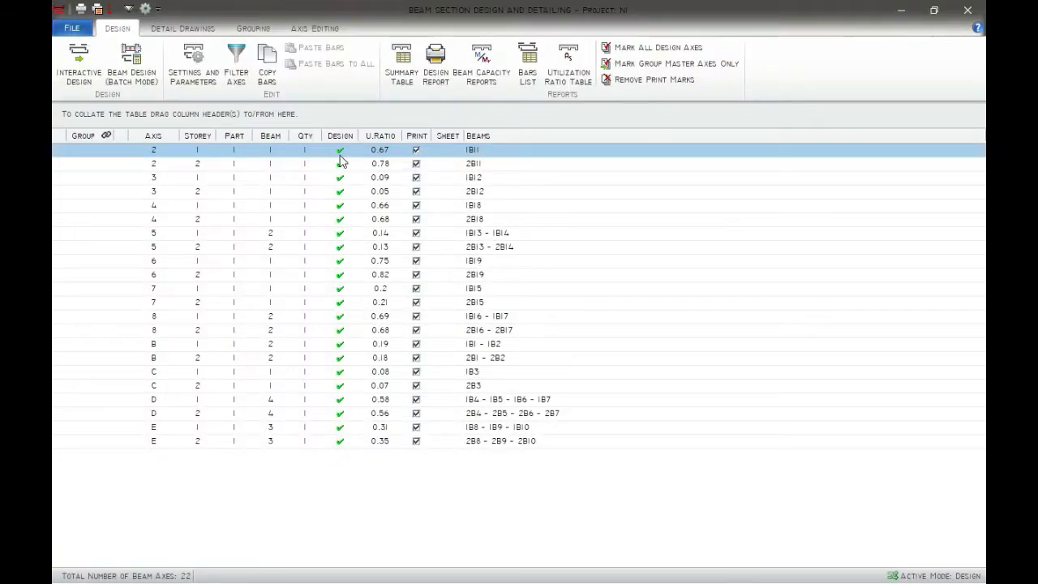
mouse_move(808, 49)
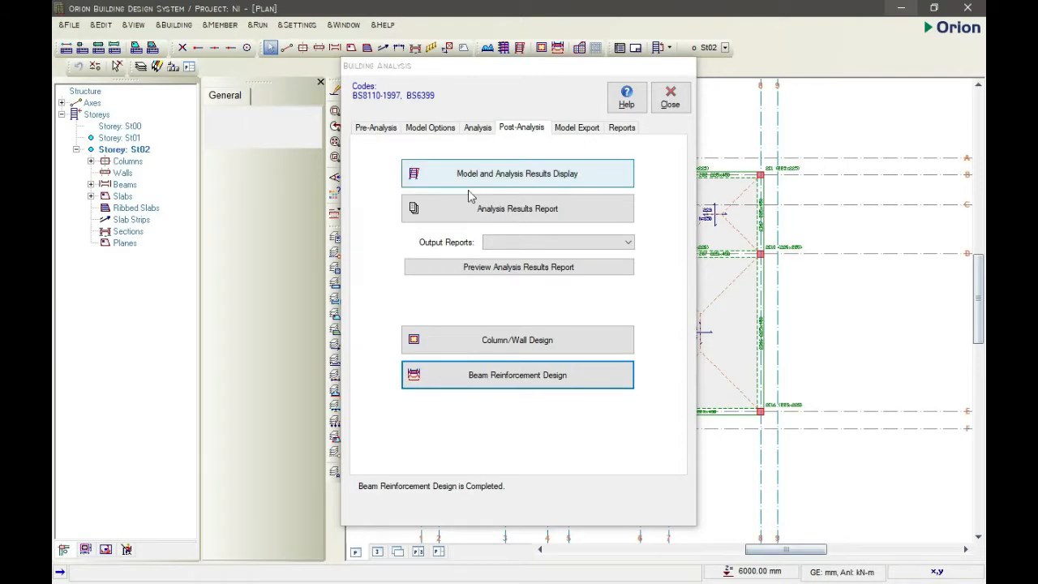
click(516, 340)
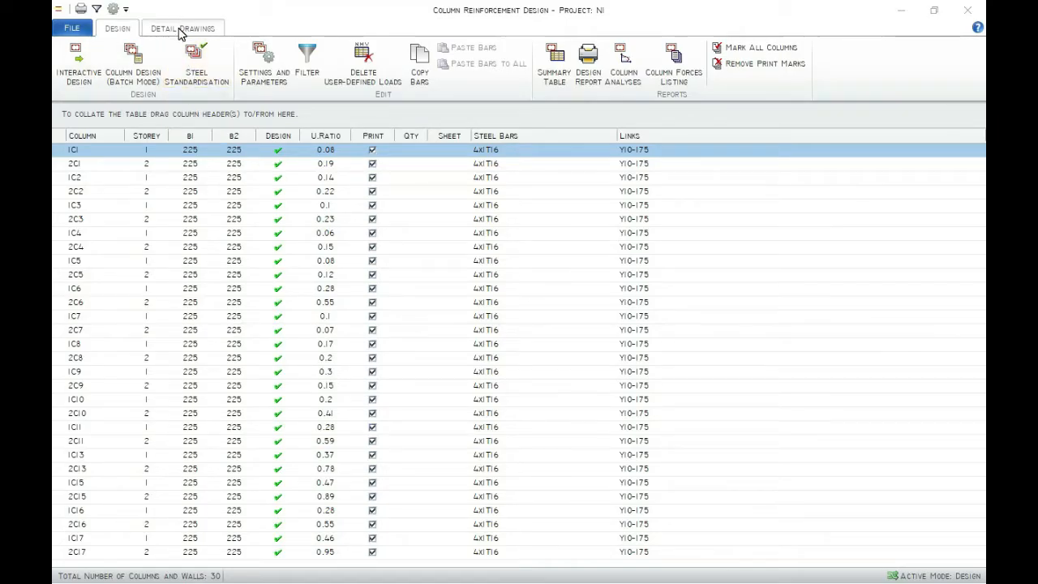
Step: Request detail drawings, accept the create-sheets warning, and generate the drawing of column 1C1
click(182, 27)
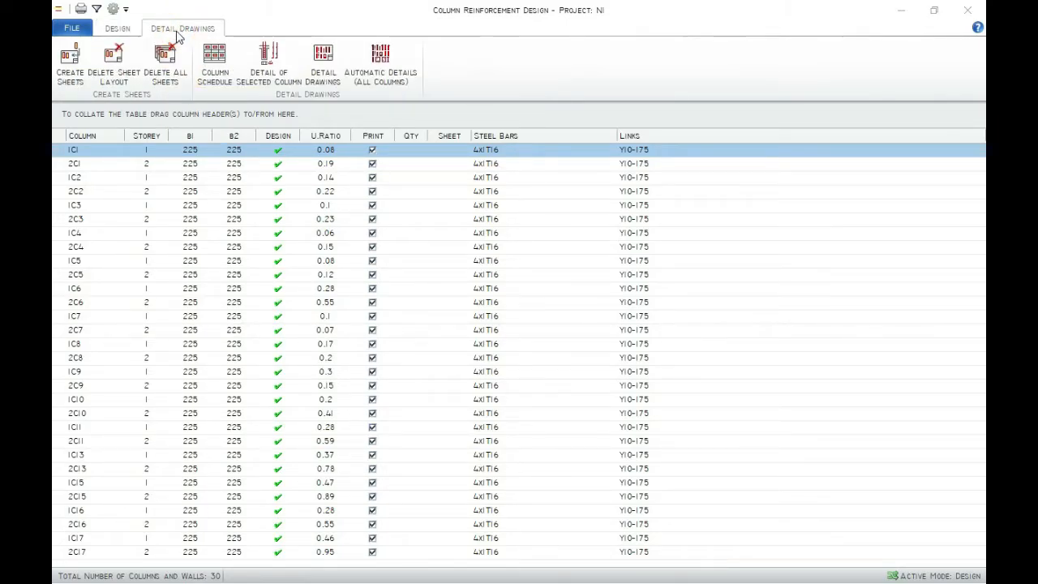
mouse_move(188, 36)
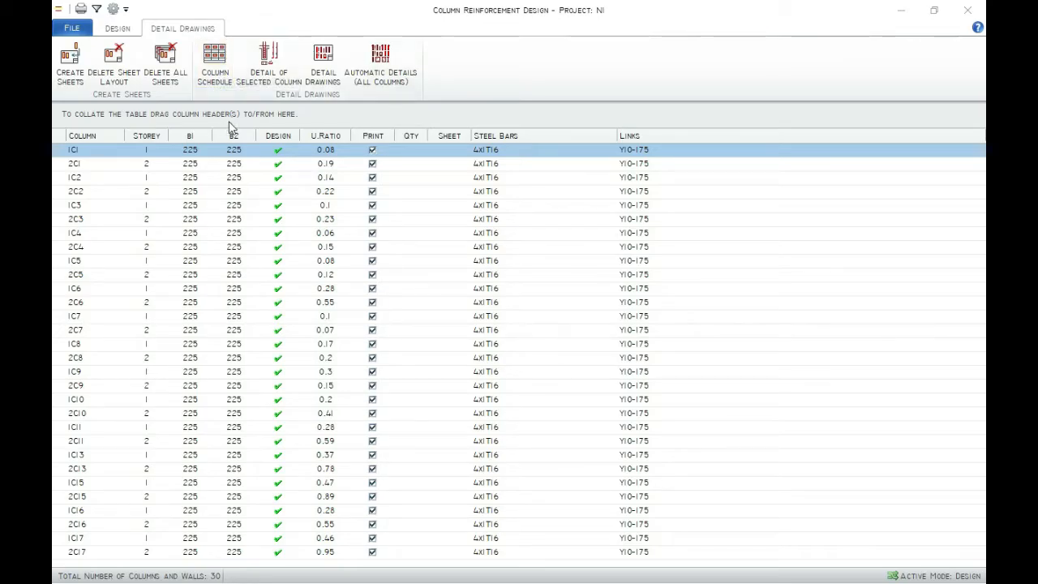
mouse_move(292, 64)
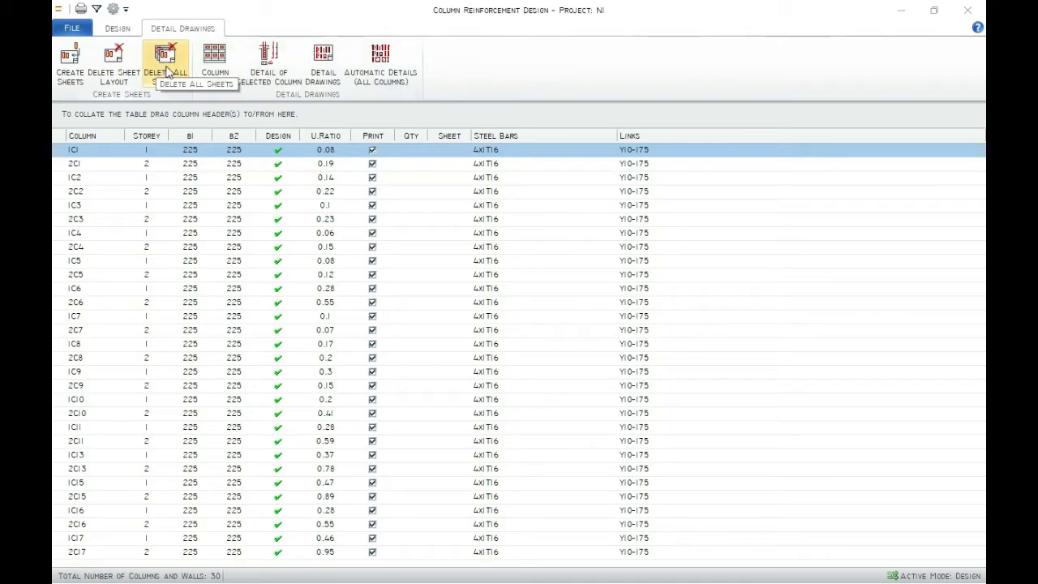
mouse_move(270, 61)
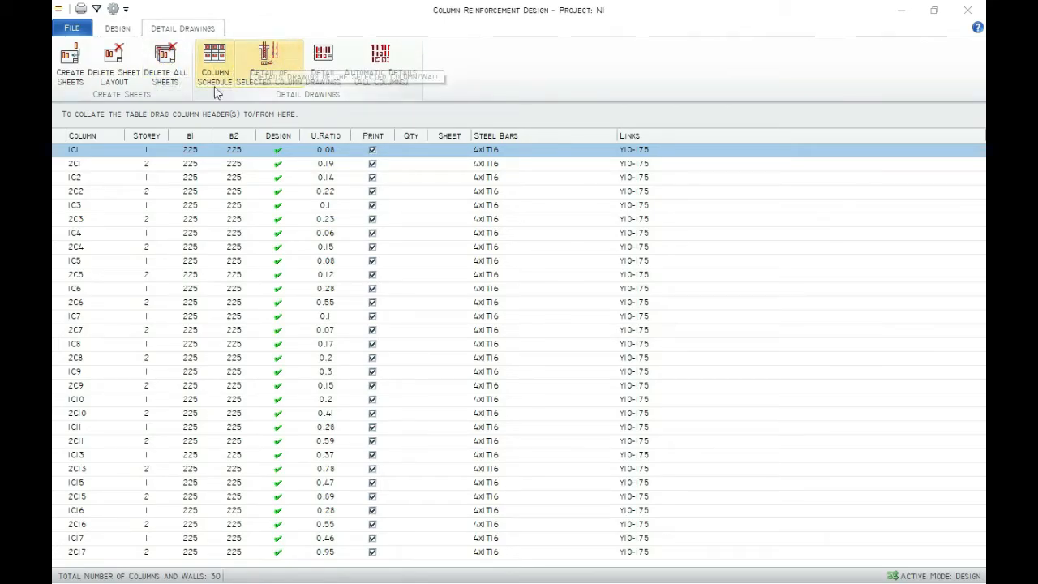
click(322, 65)
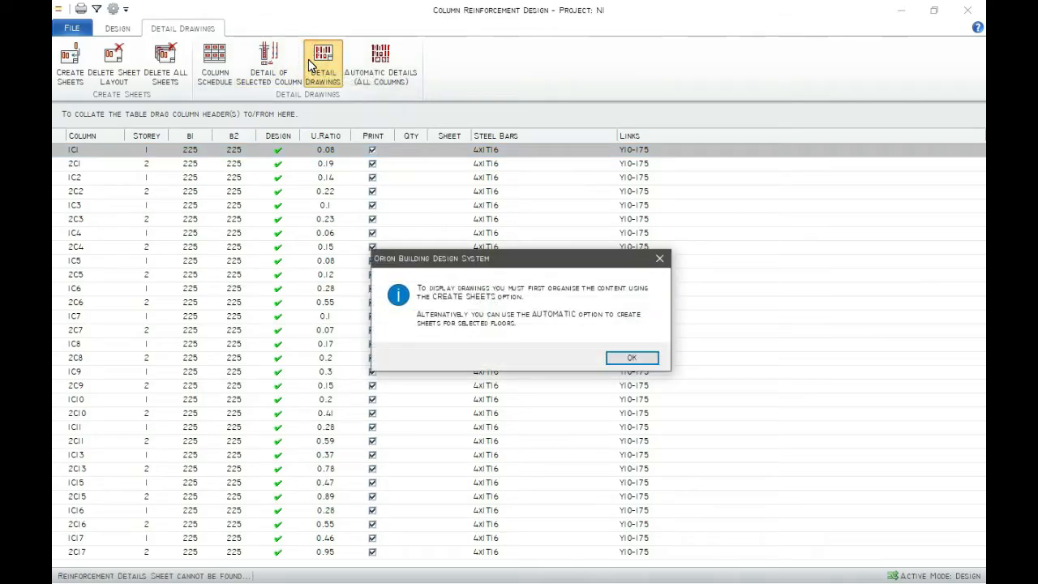
mouse_move(599, 308)
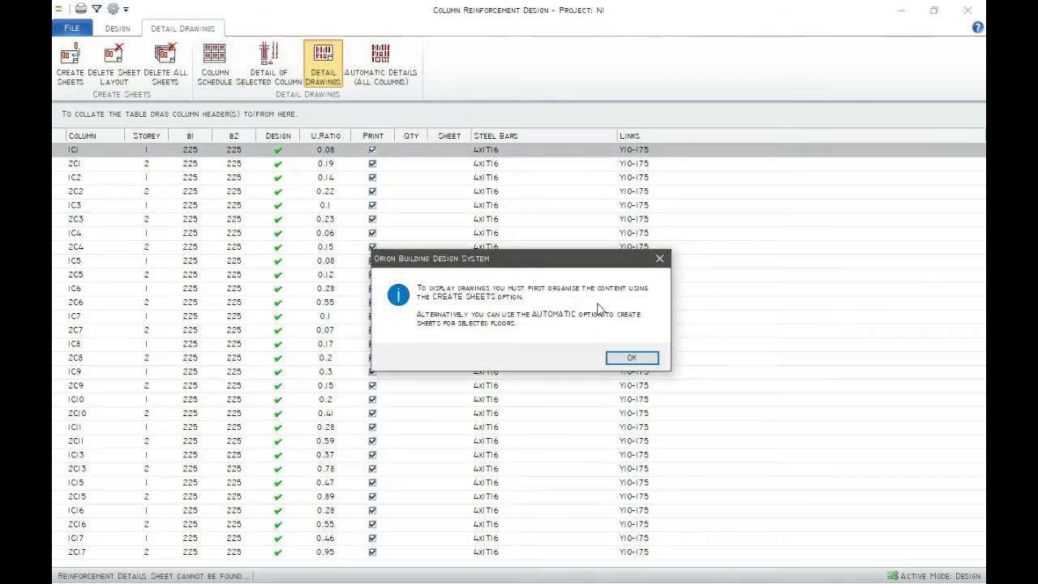
click(632, 358)
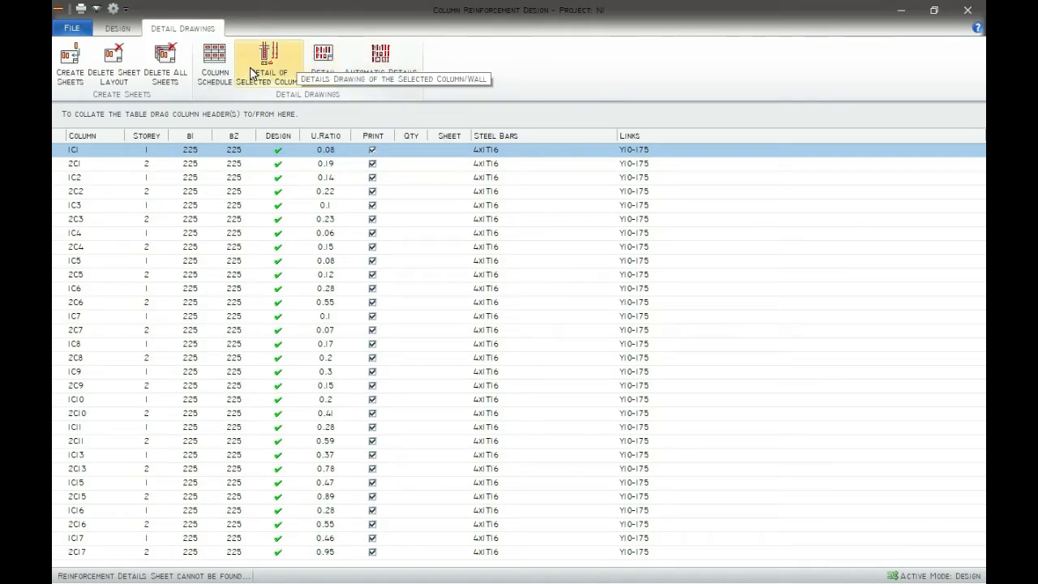
mouse_move(477, 288)
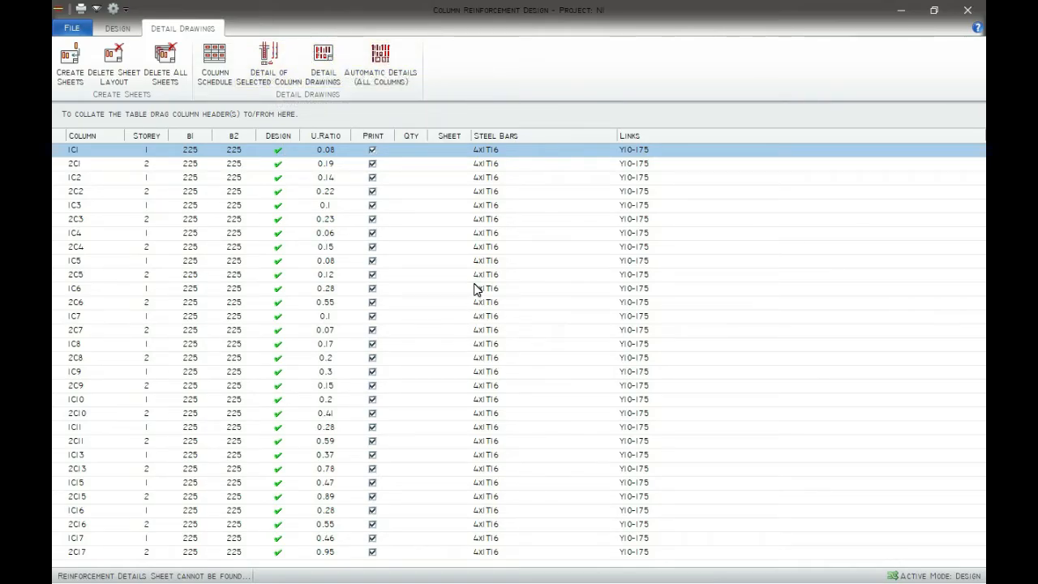
mouse_move(269, 62)
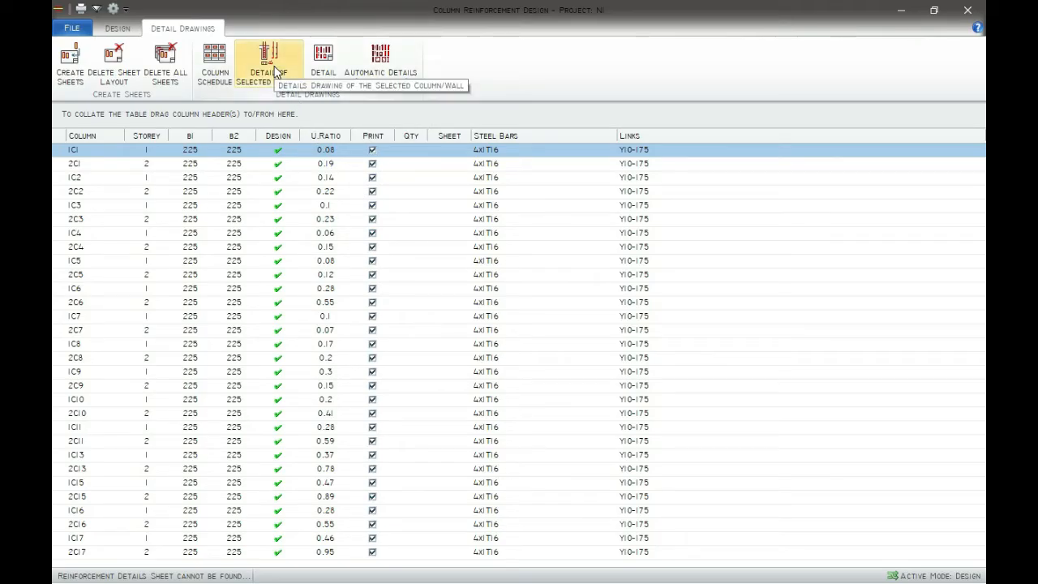
click(269, 65)
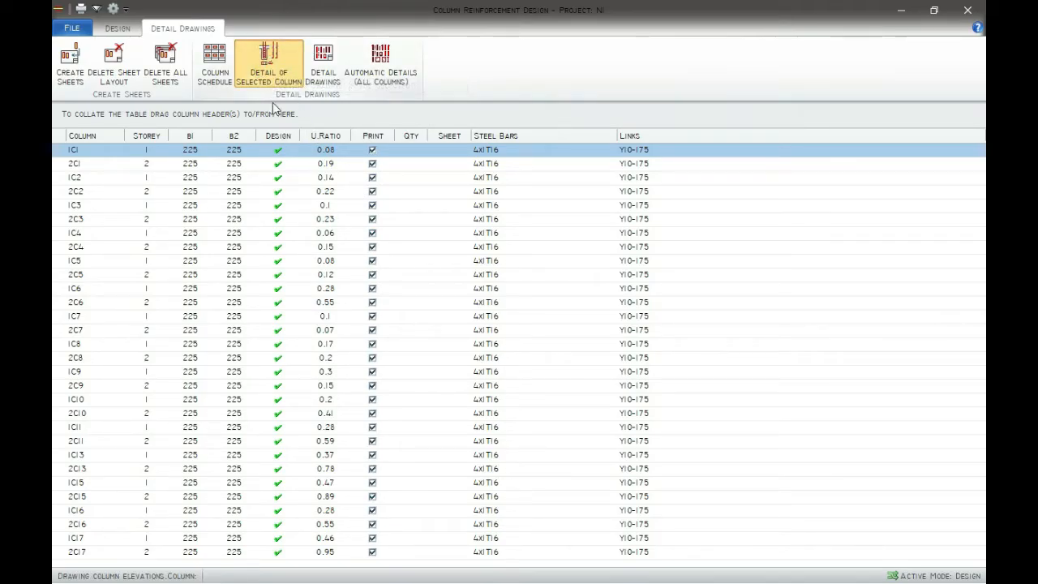
mouse_move(292, 72)
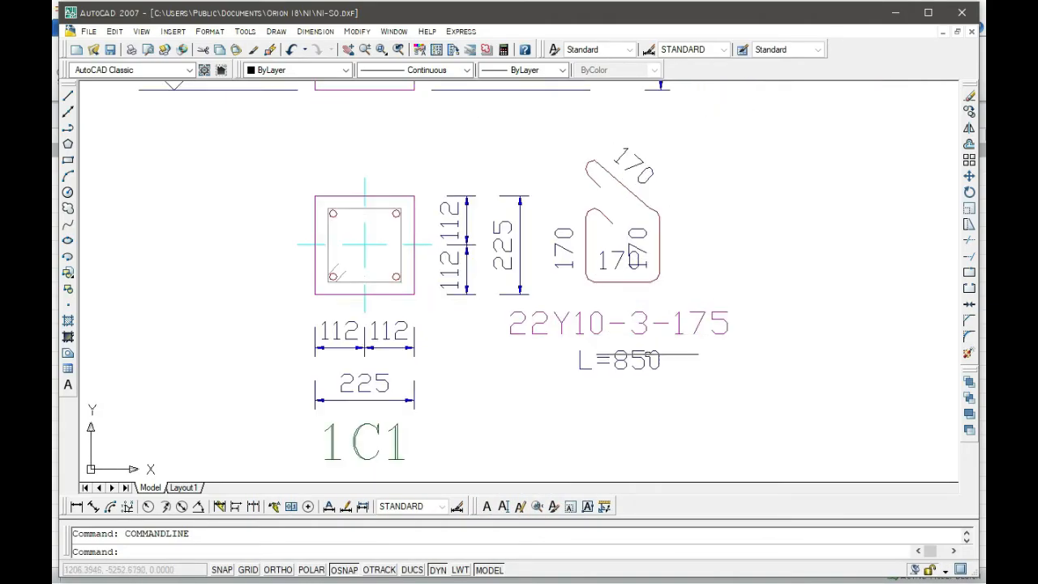
Step: Inspect column 1C1's section and elevation in AutoCAD, then close the drawing and return to Orion
scroll(down, 3)
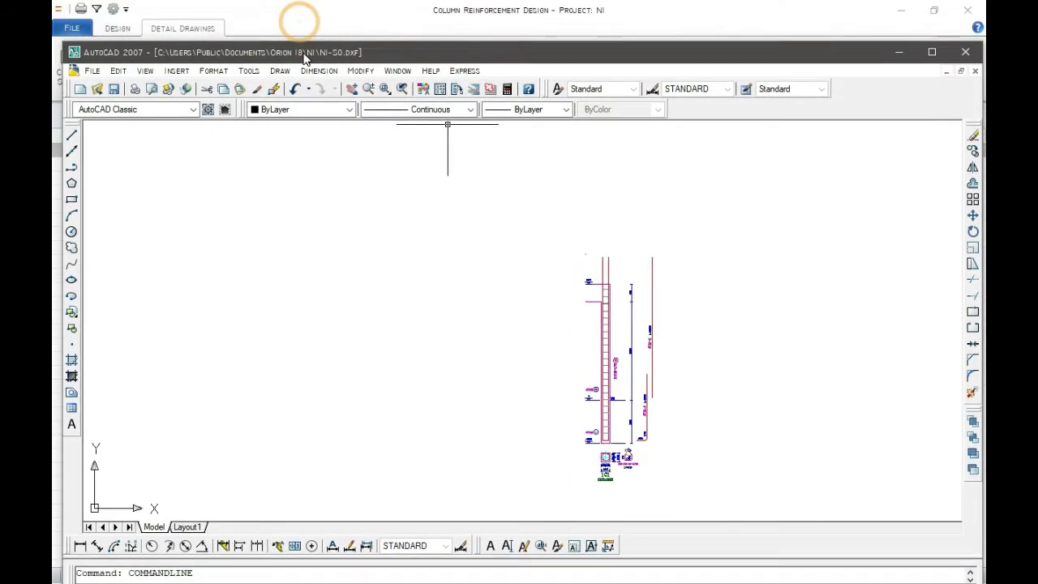
click(182, 28)
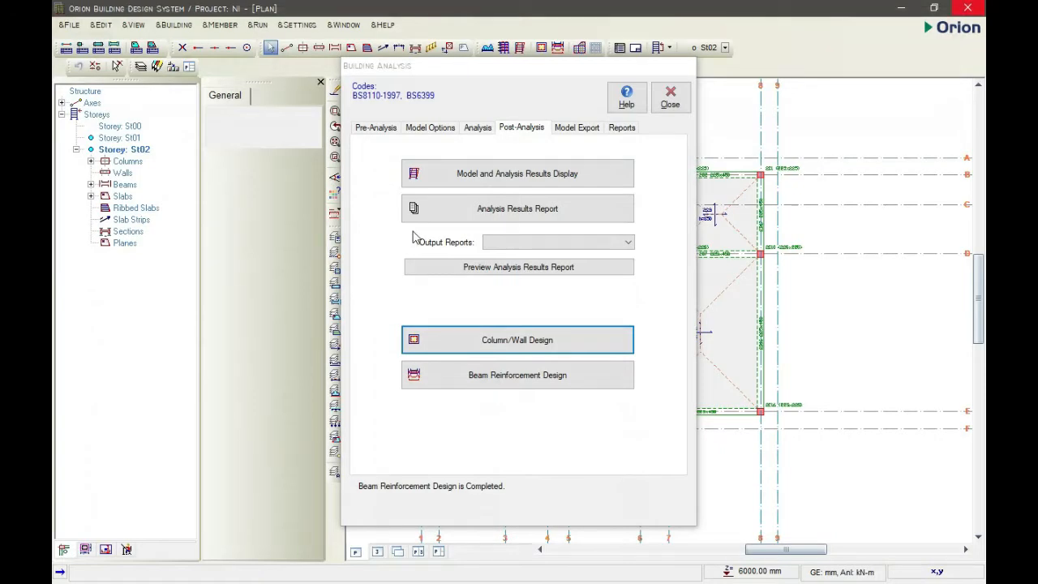
mouse_move(486, 375)
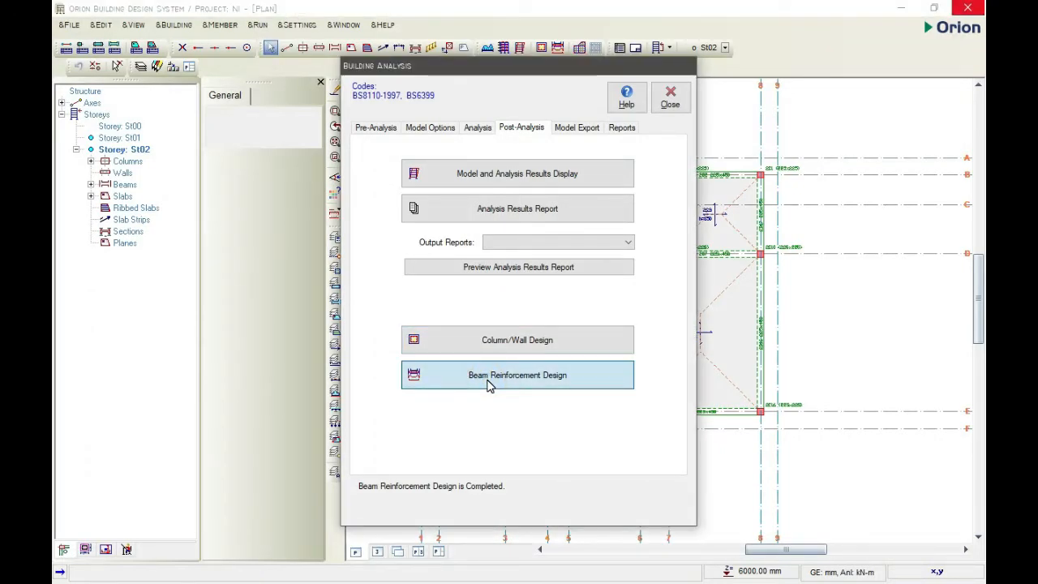
Step: Attempt to display beam detail drawings from the Beam Reinforcement Design table and dismiss the create-sheets message
click(515, 374)
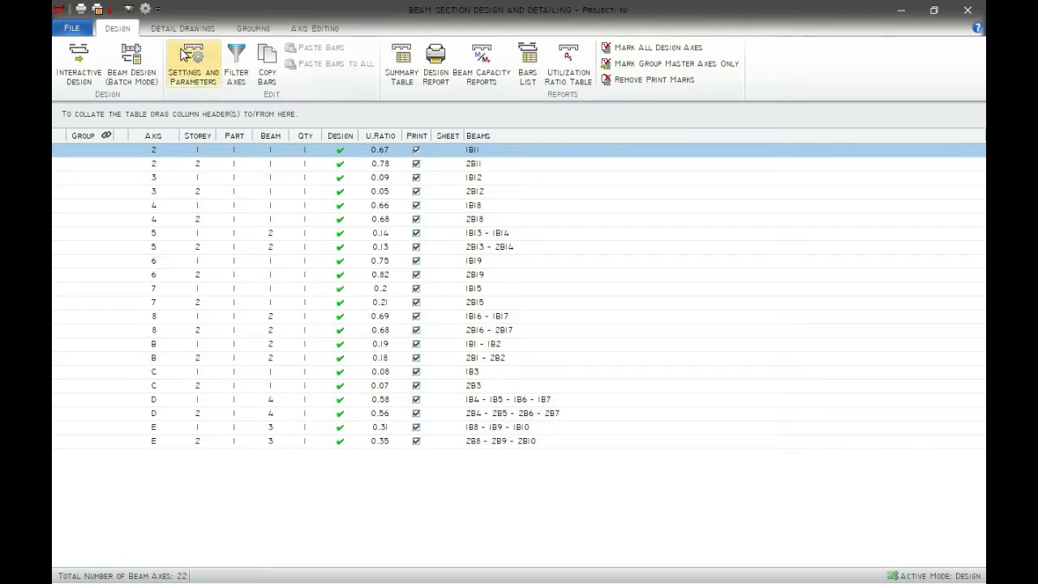
click(181, 29)
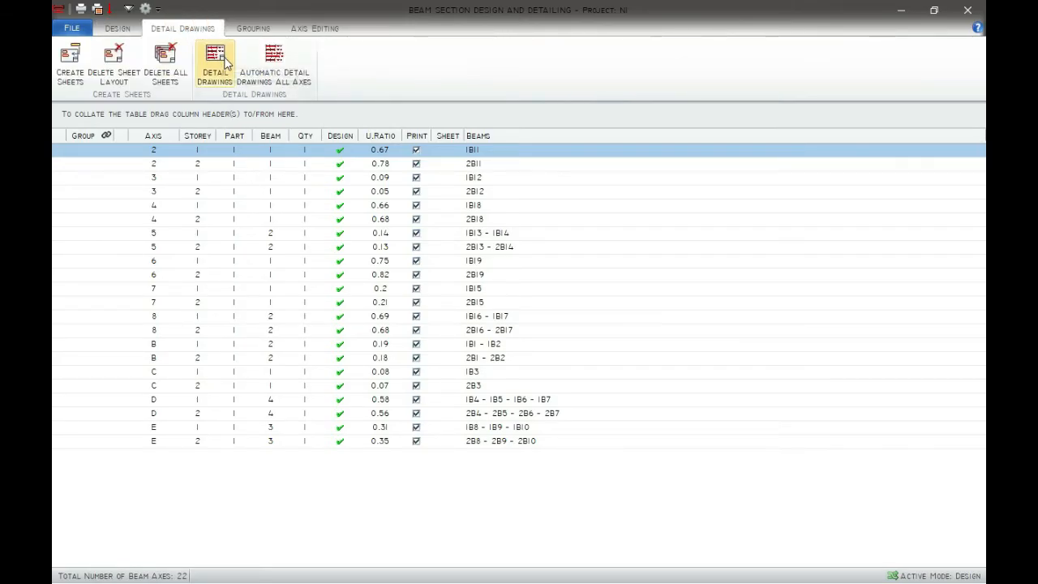
click(214, 65)
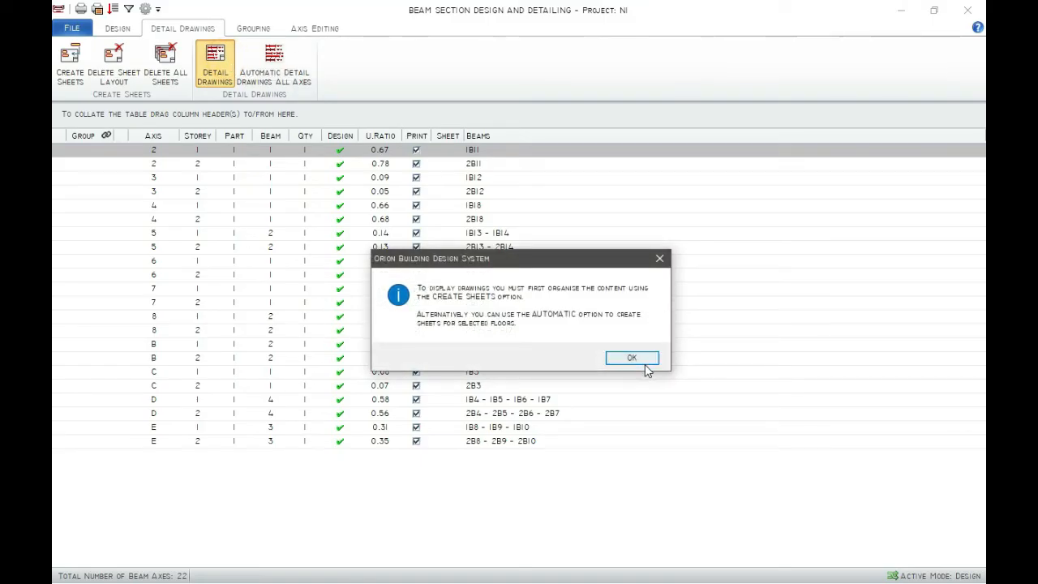
click(630, 358)
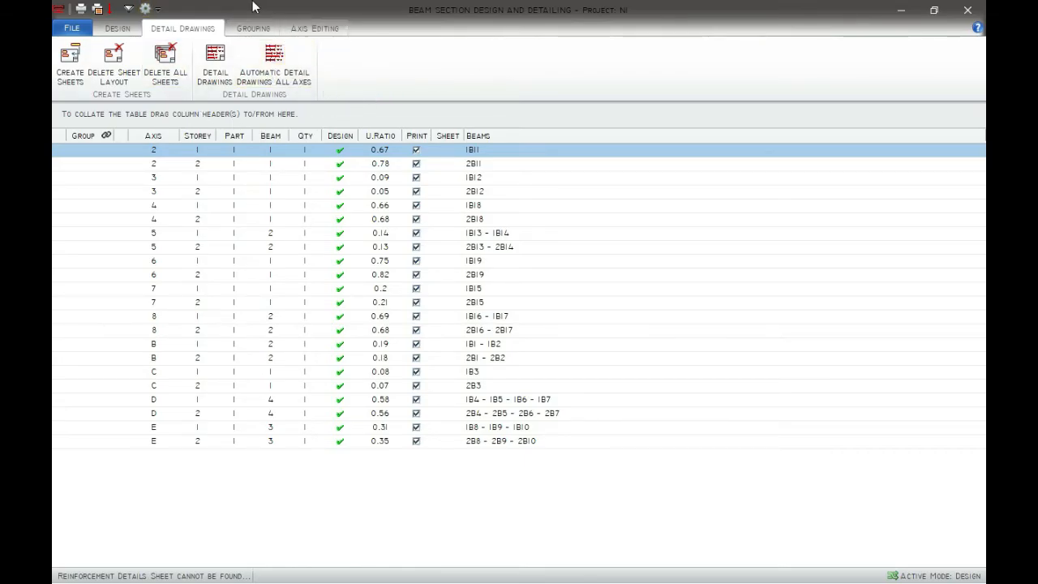
Step: Start Automatic Detail Drawings for All Axes to reach the arrangement settings
click(272, 64)
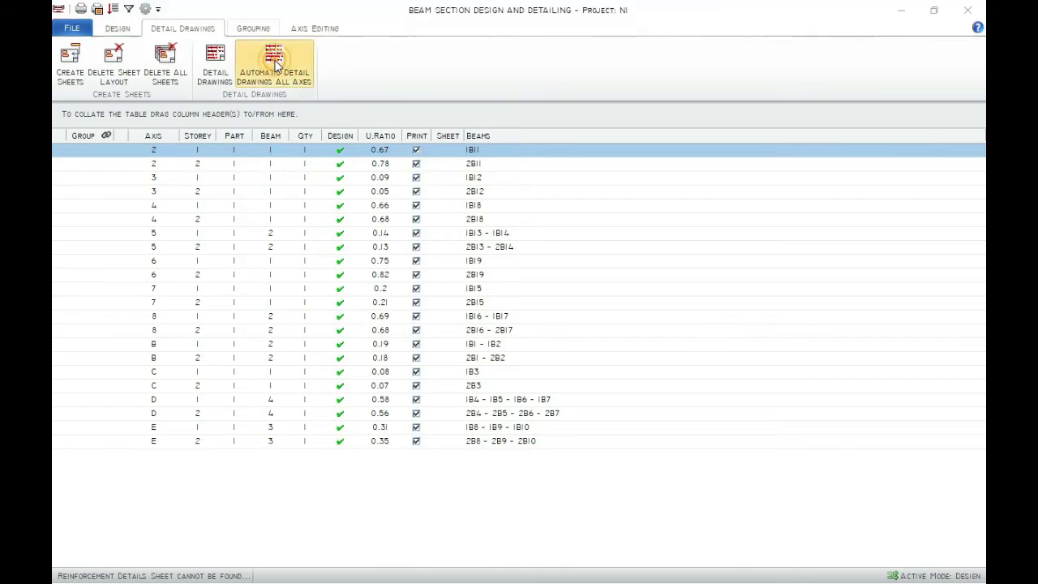
click(274, 65)
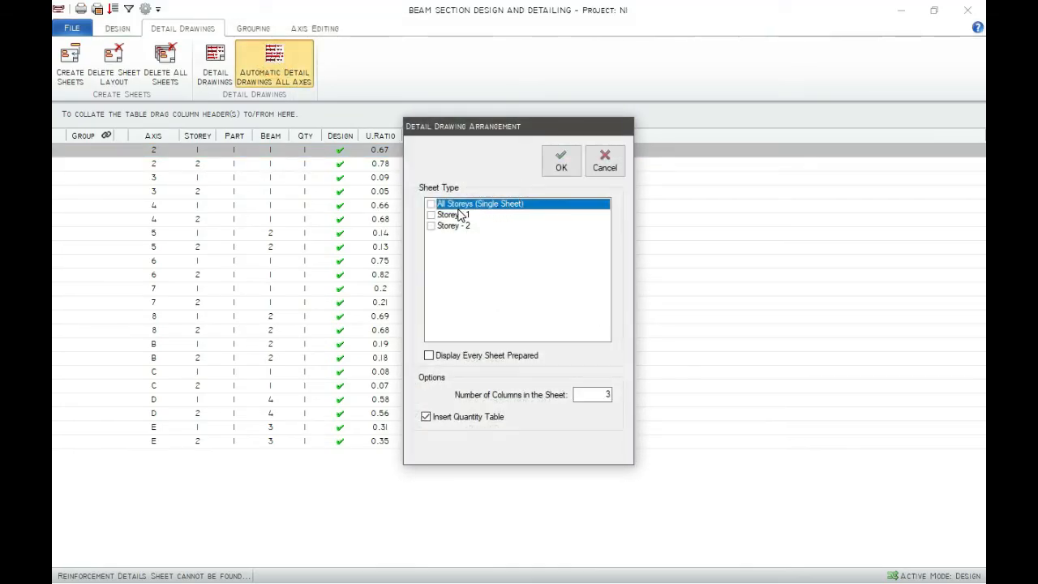
Step: Generate the Storey - 1 beam details sheet and leave the arrangement settings after Process Completed
click(431, 204)
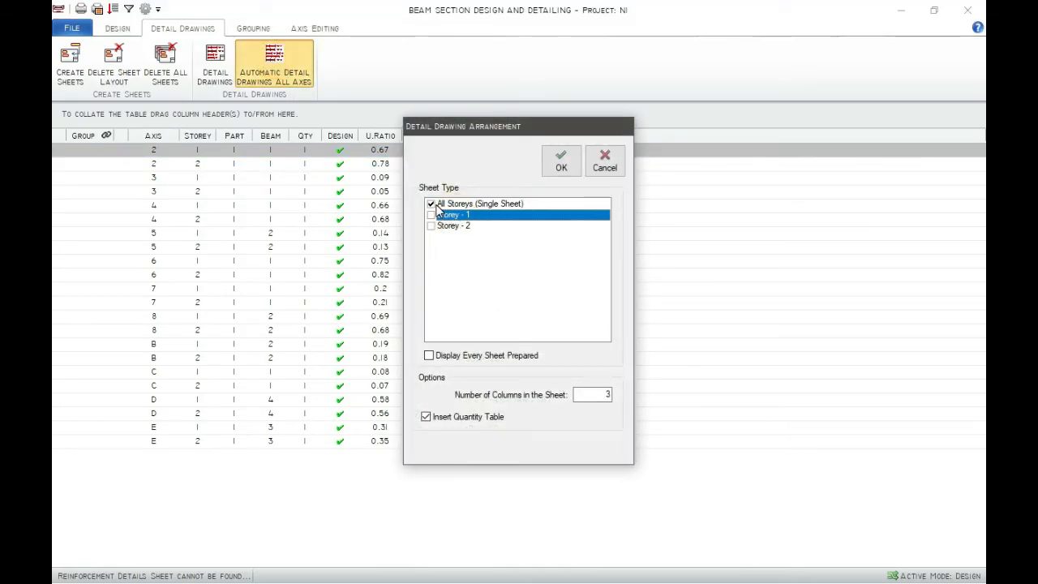
click(431, 214)
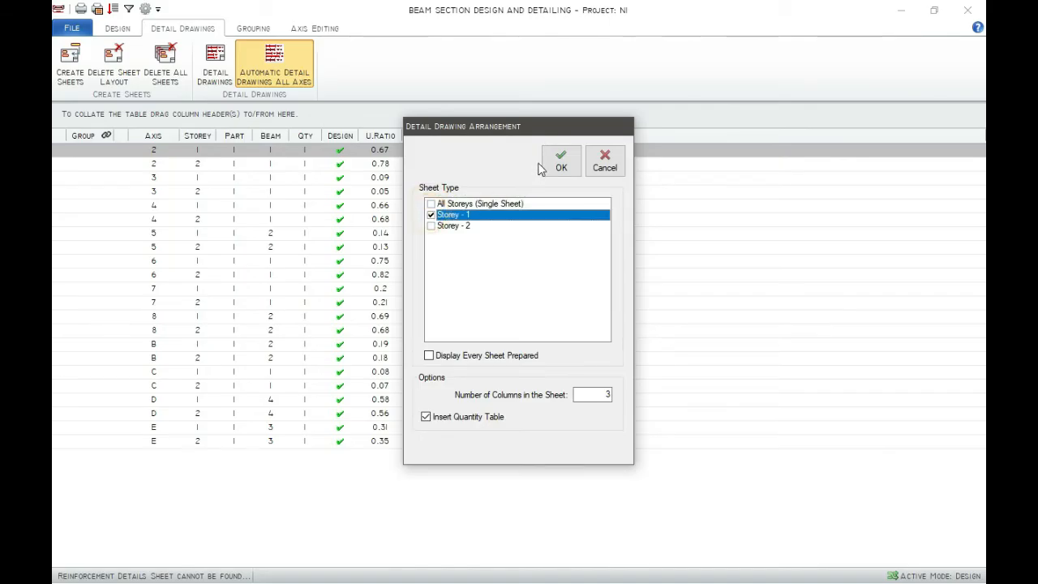
click(561, 160)
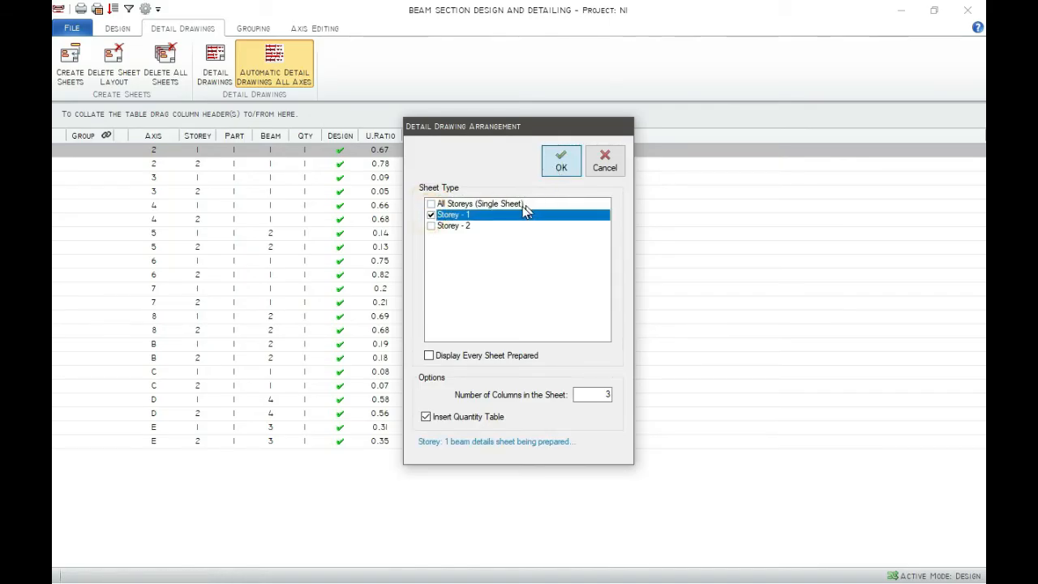
click(561, 161)
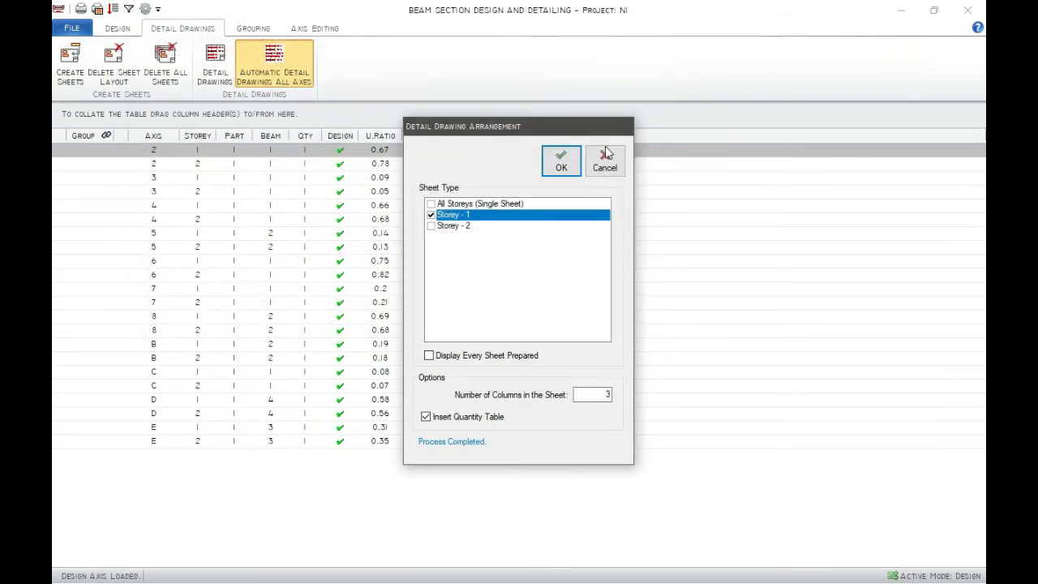
click(561, 160)
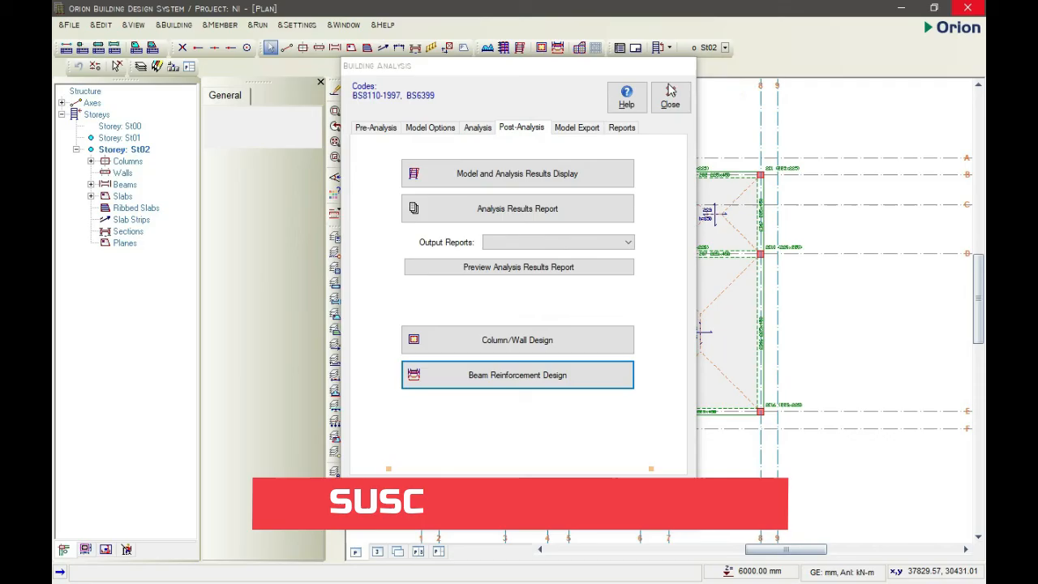
Step: Close Building Analysis to return to the St02 framing plan
click(670, 98)
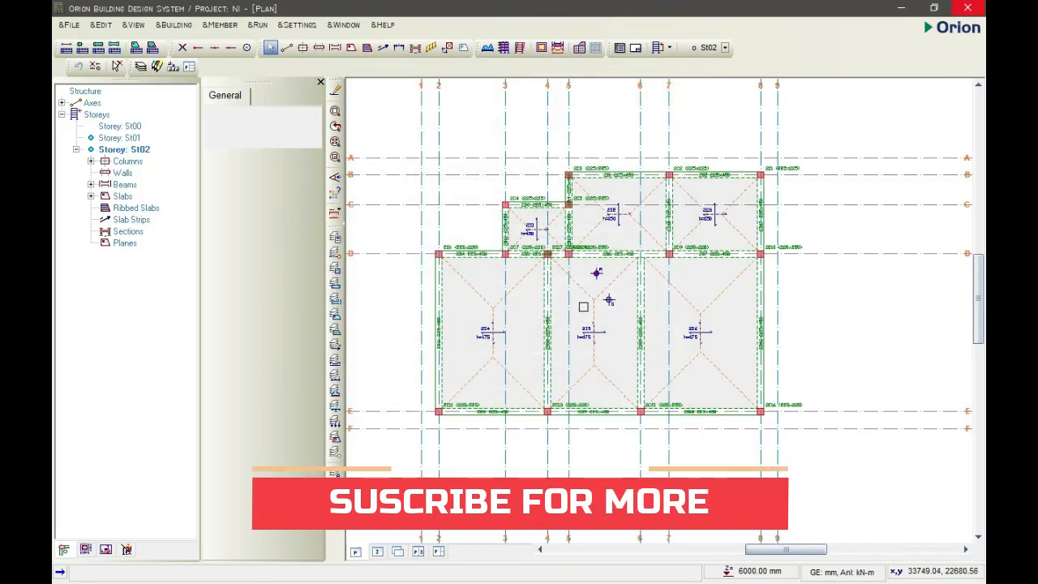